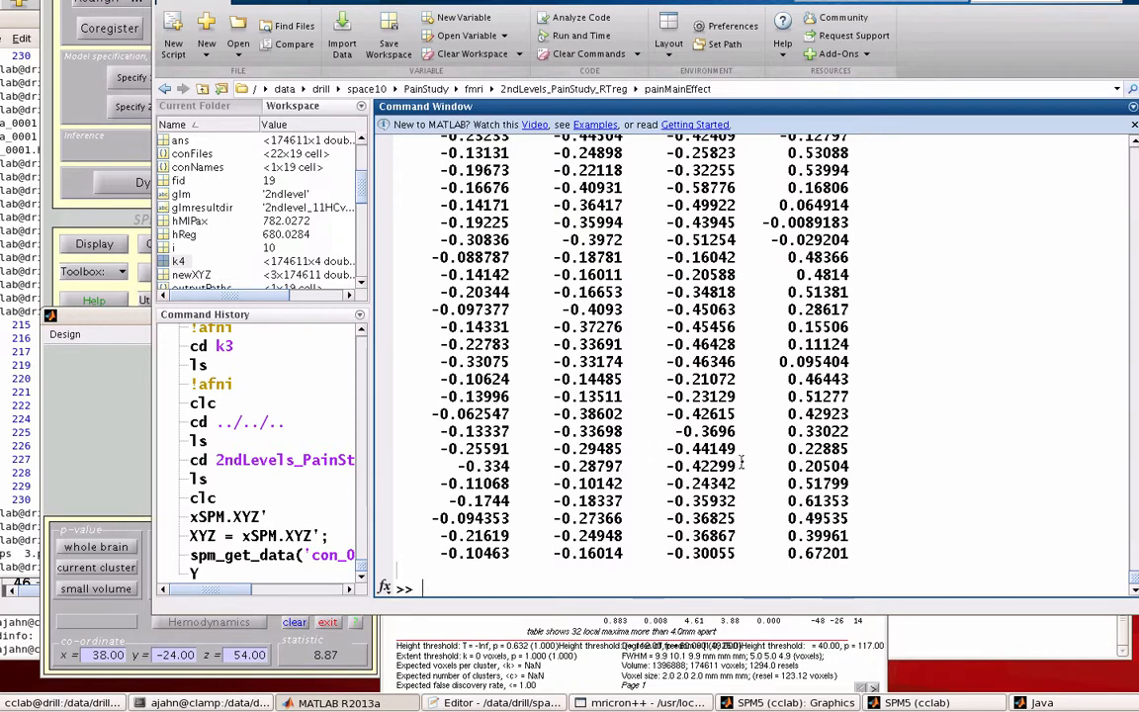
- Run IDX = kmeans(Y, 3) to split Y into three clusters and print the labels
{"action": "type", "text": "ke"}
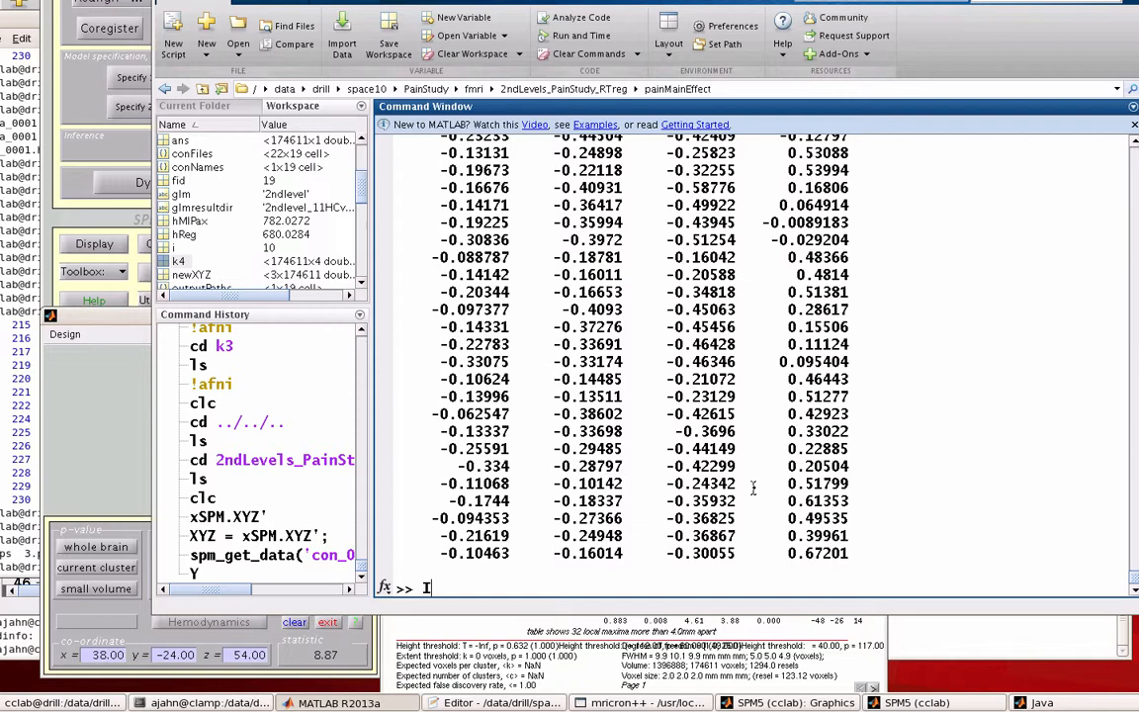
{"action": "type", "text": "IDX = ke"}
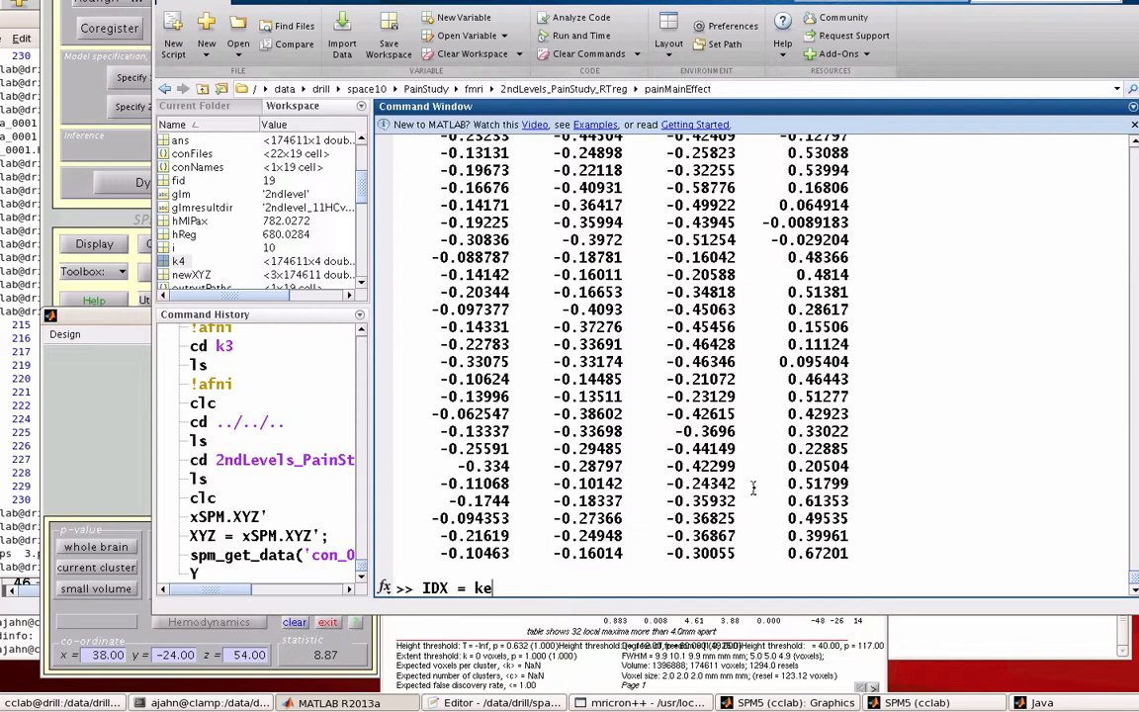
{"action": "type", "text": "means"}
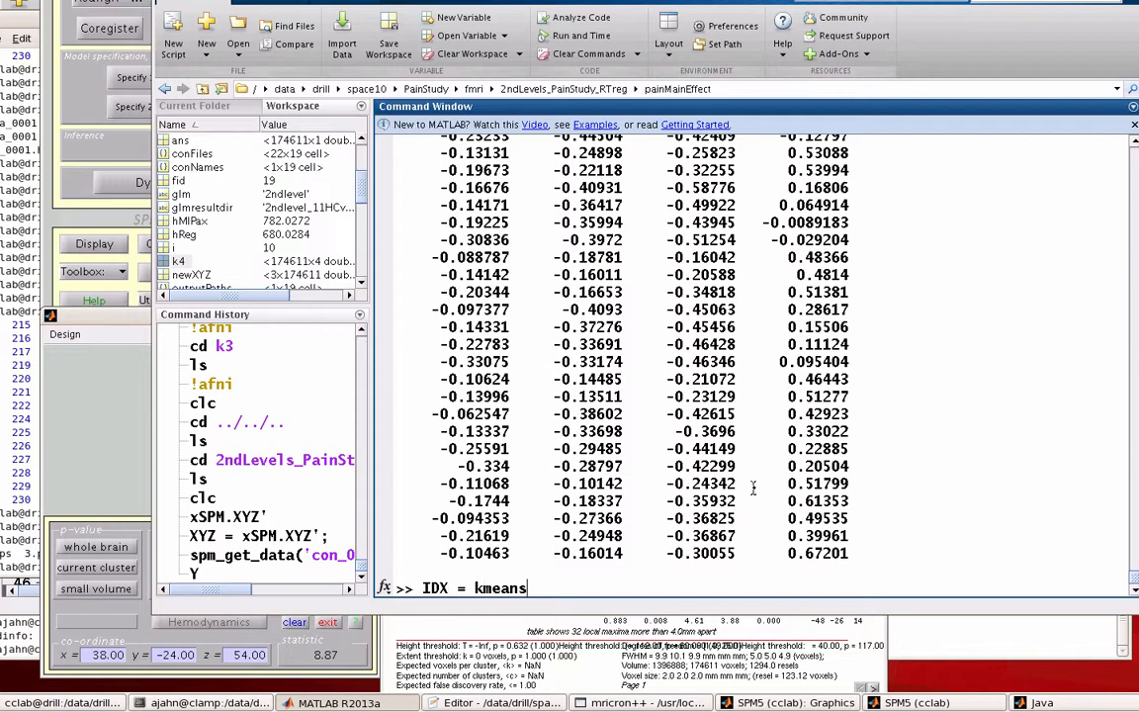
{"action": "type", "text": "(Y"}
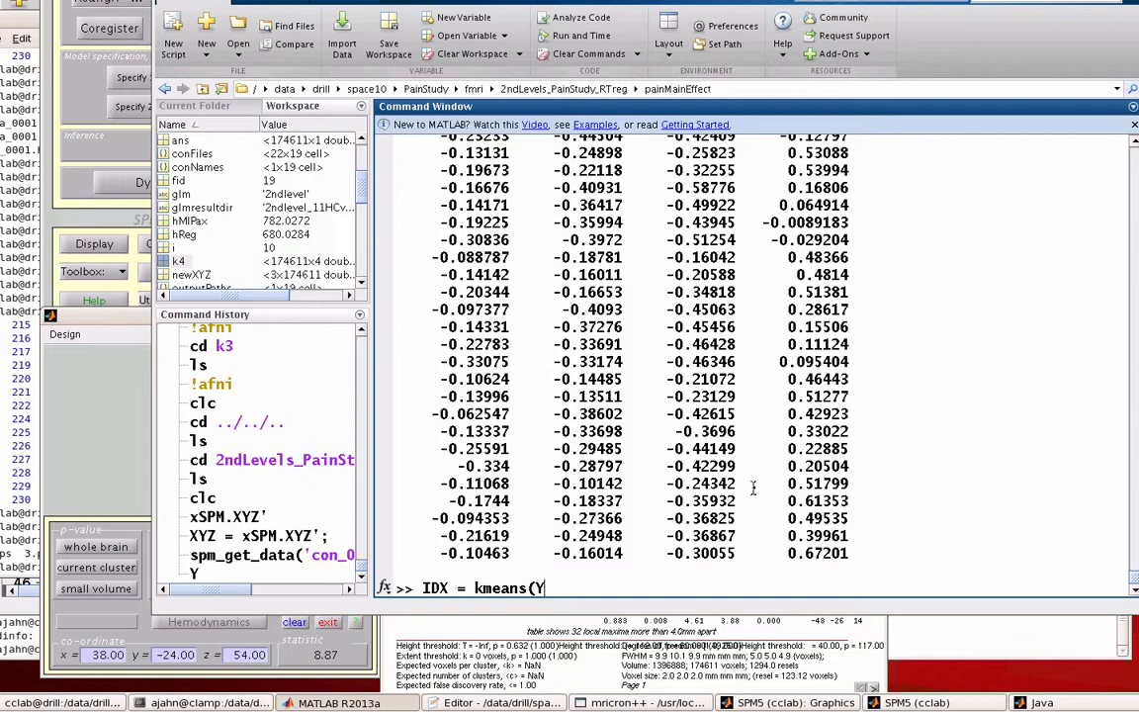
{"action": "type", "text": ", 3)"}
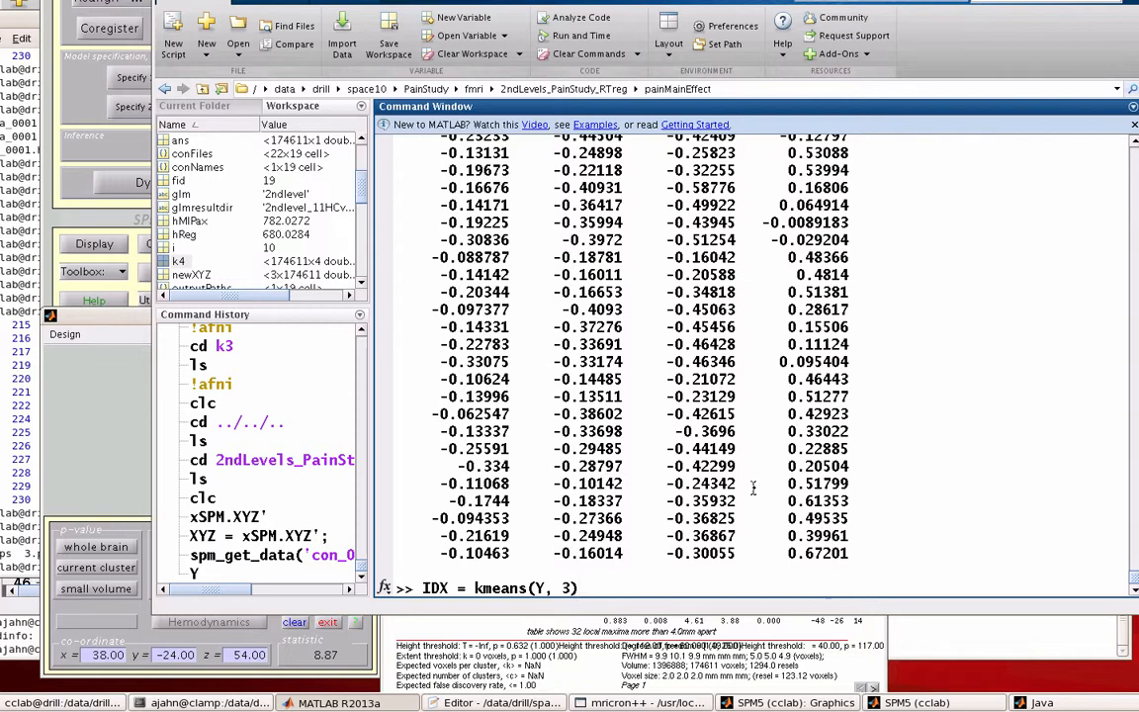
{"action": "key", "text": "Return"}
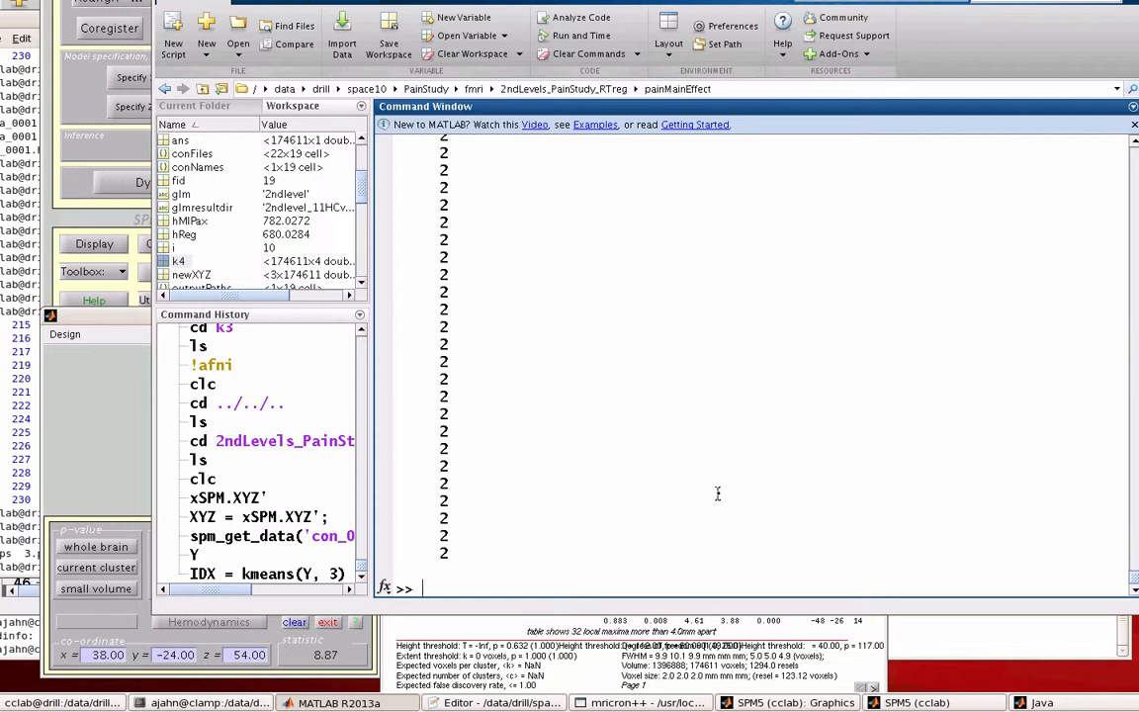
- Build tmp = [IDX XYZ], pairing each voxel's cluster label with its XYZ coordinates
{"action": "type", "text": "save("}
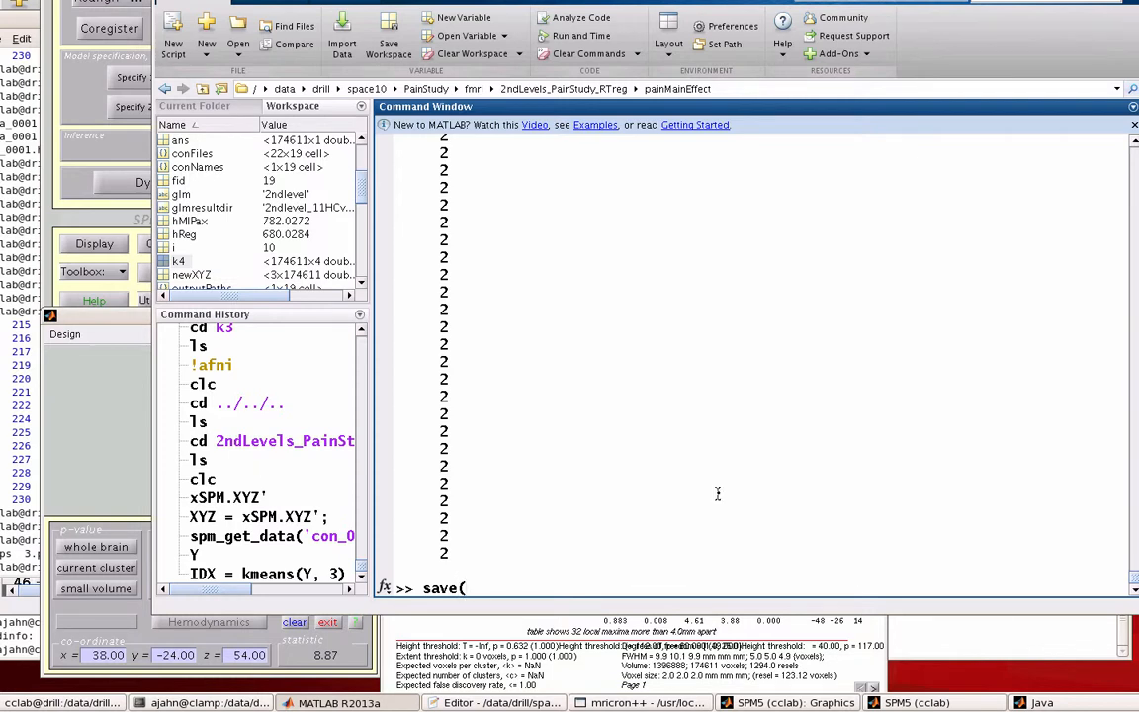
{"action": "type", "text": "tmp ="}
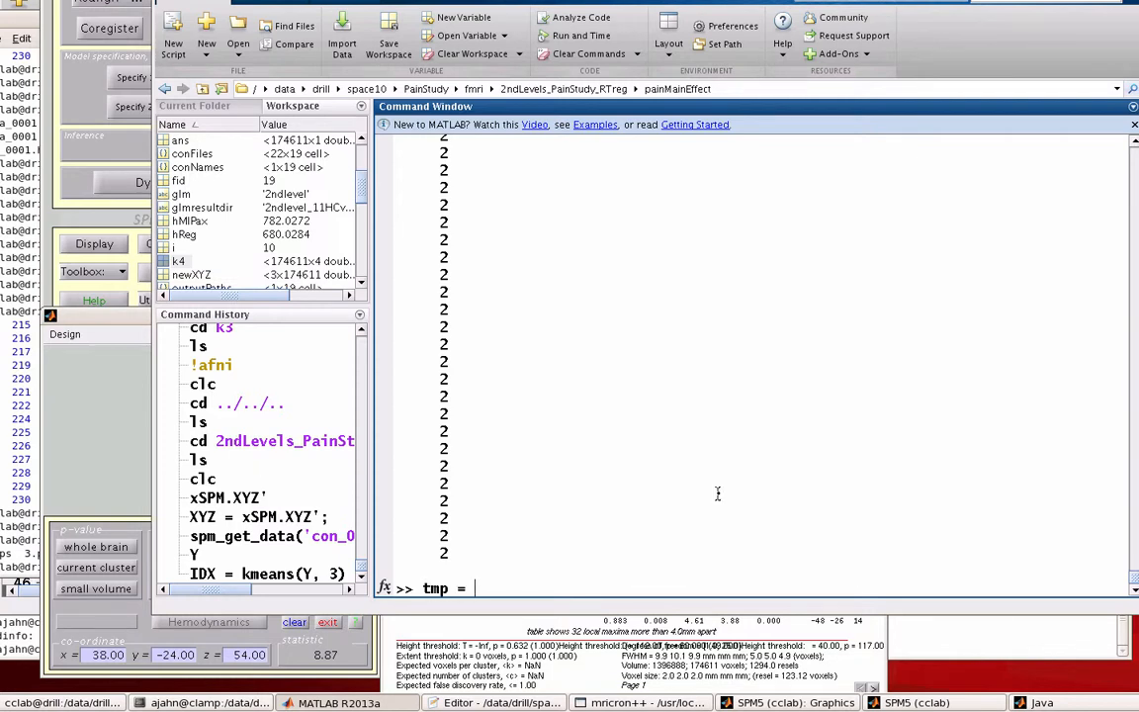
{"action": "type", "text": "[IDX"}
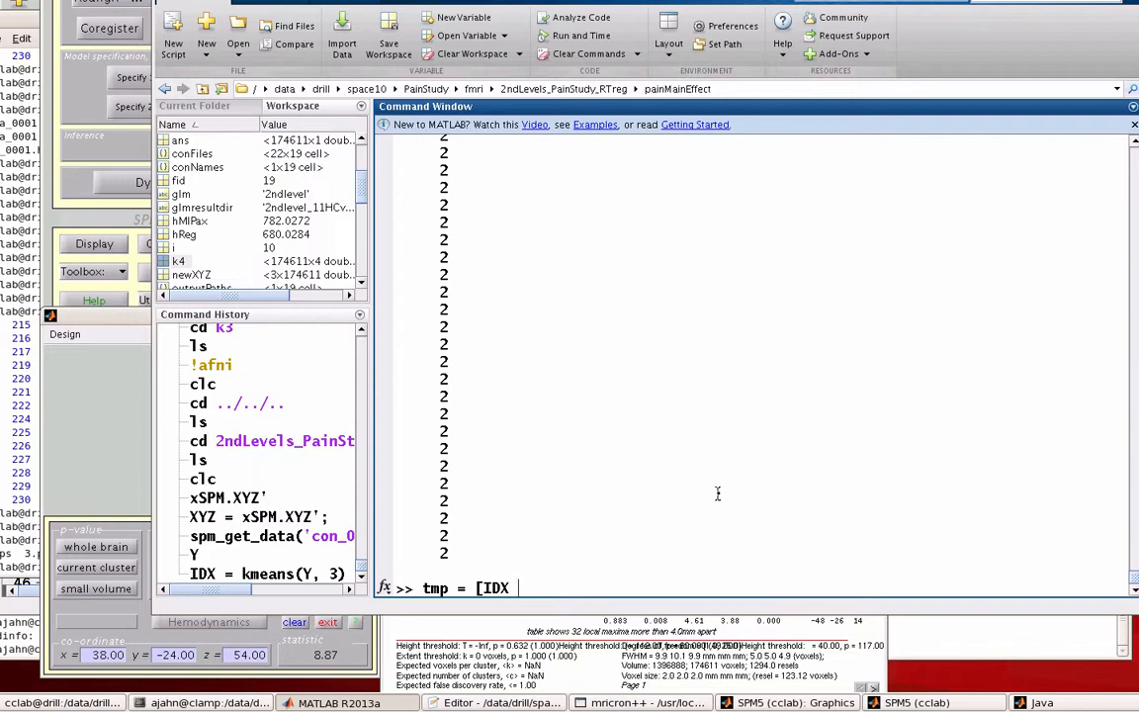
{"action": "type", "text": "XYZ"}
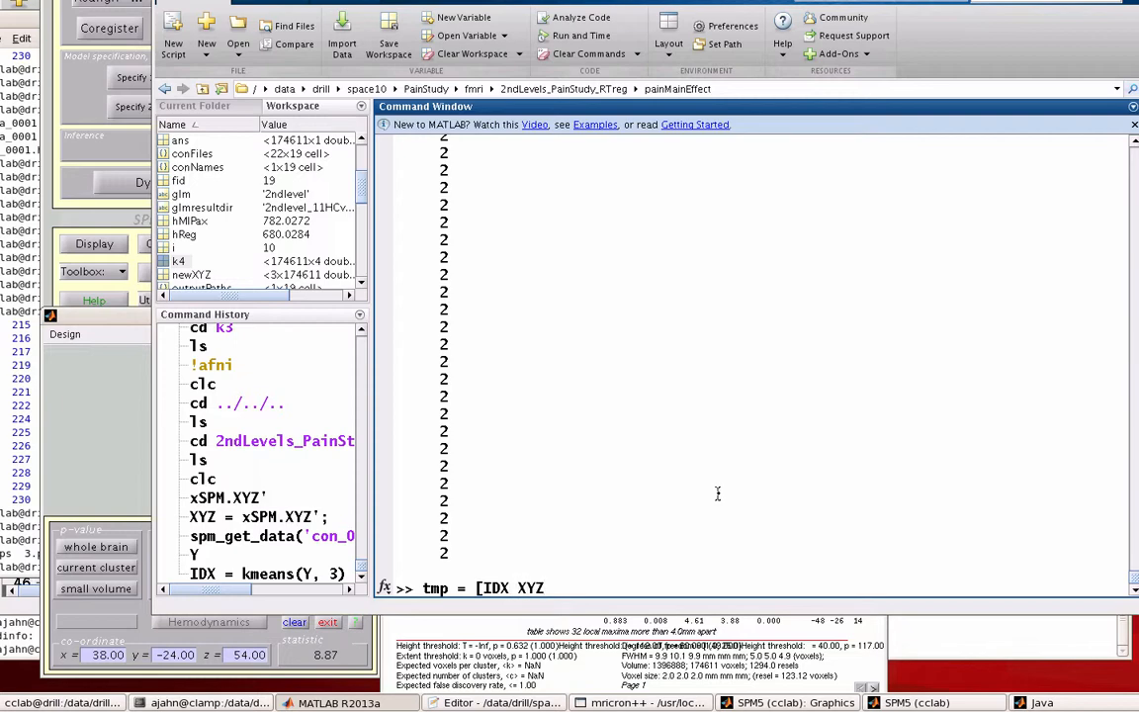
{"action": "key", "text": "Return"}
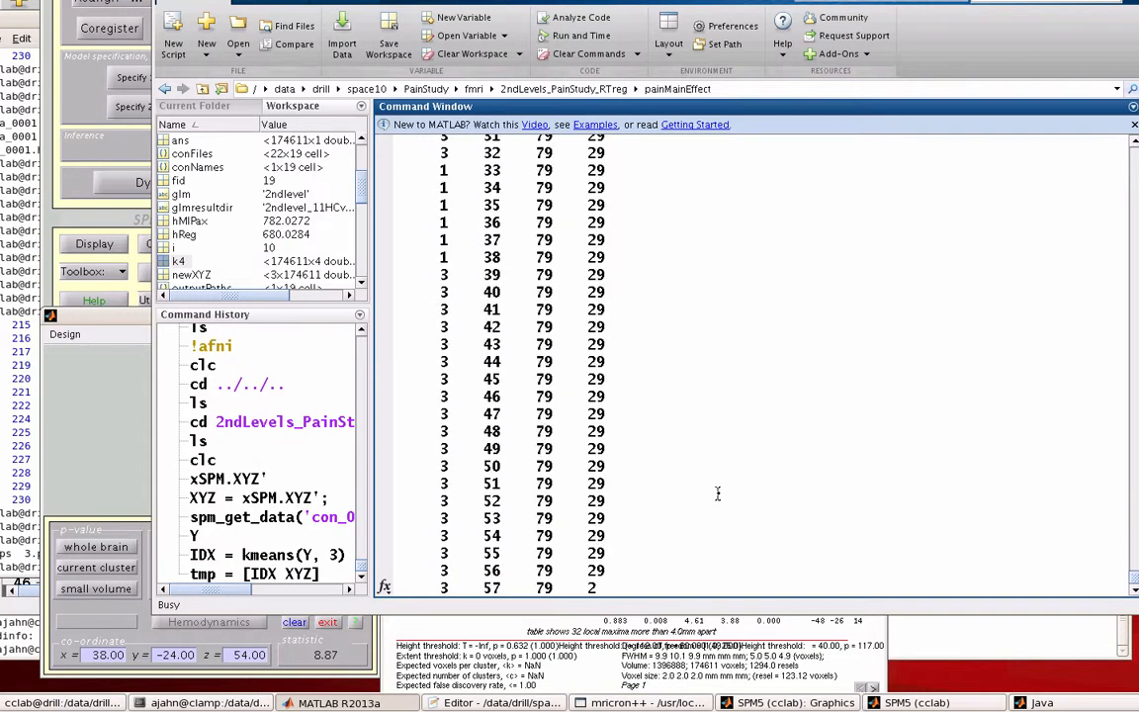
{"action": "scroll", "scroll_direction": "down", "scroll_amount": 3}
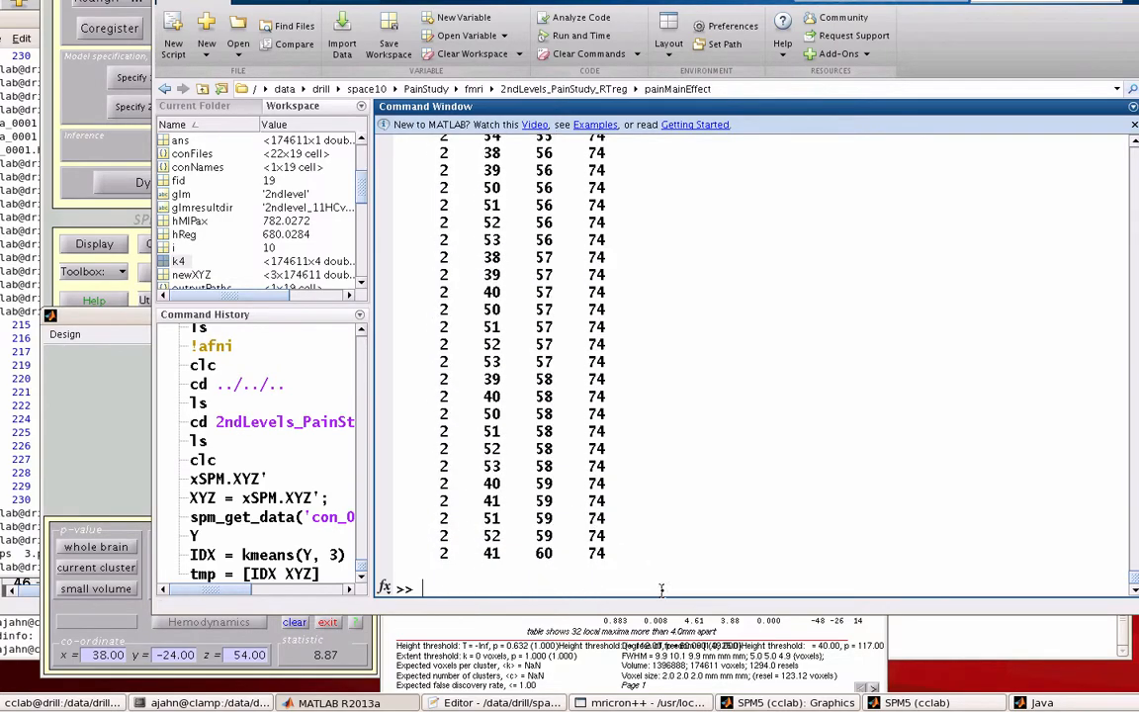
- Save tmp as the ASCII file kmeans_XYZ.txt using save with '-ascii'
{"action": "type", "text": "save"}
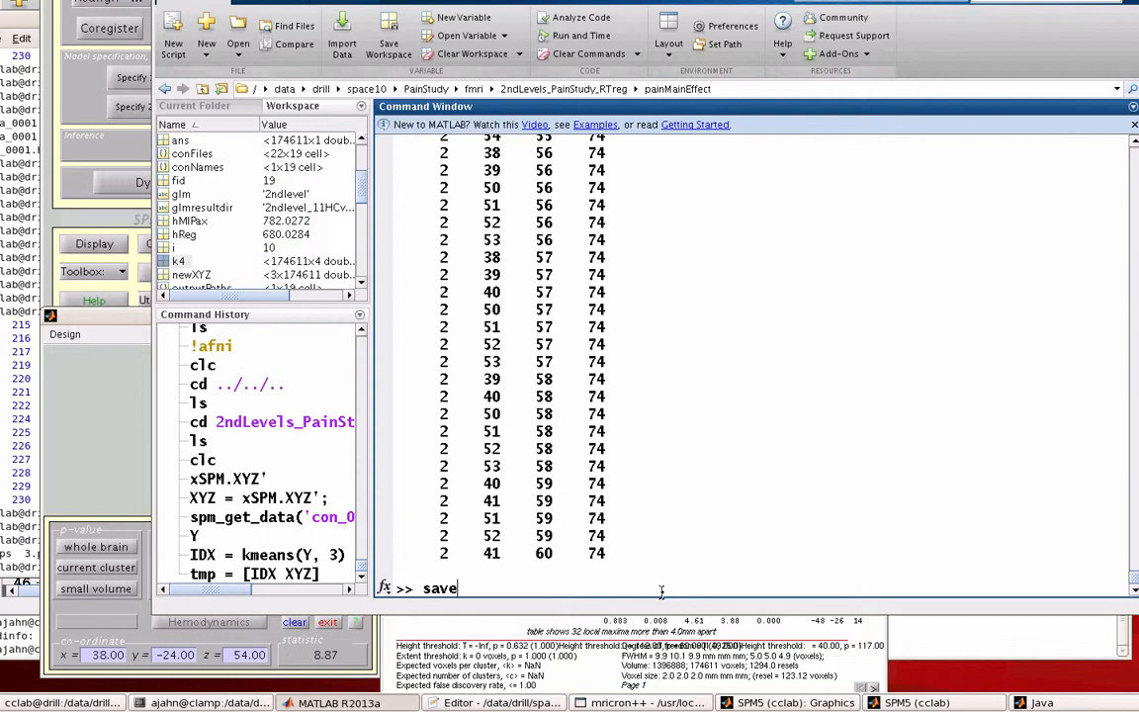
{"action": "type", "text": "('"}
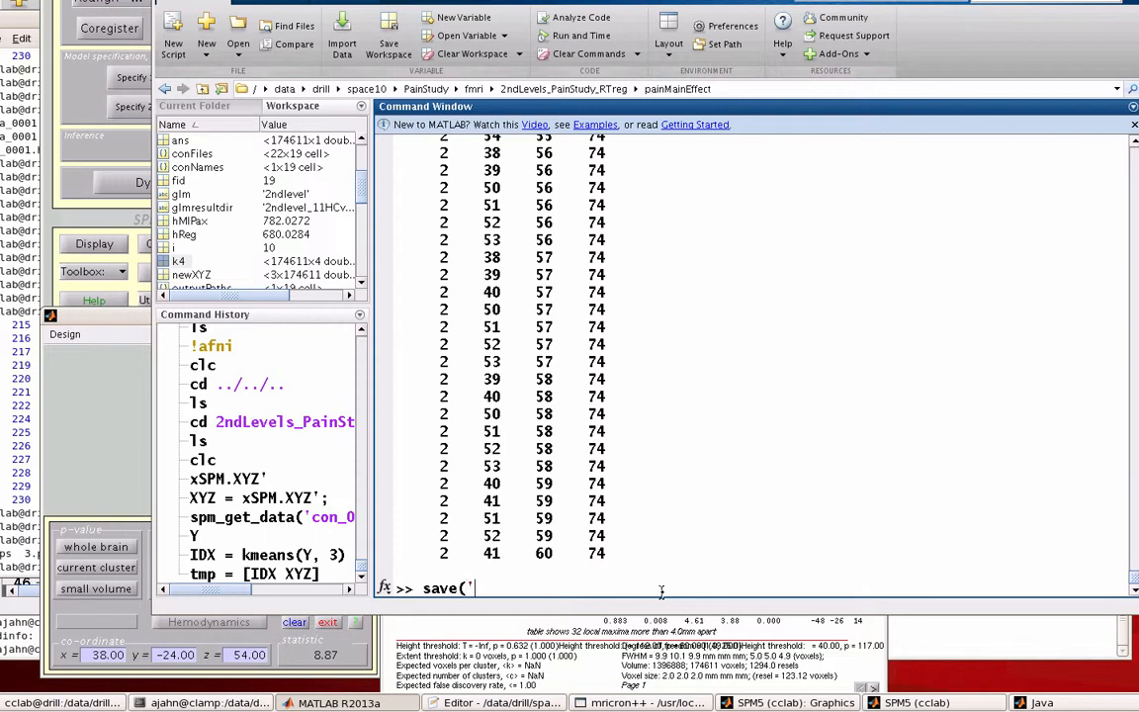
{"action": "type", "text": "tmp.t"}
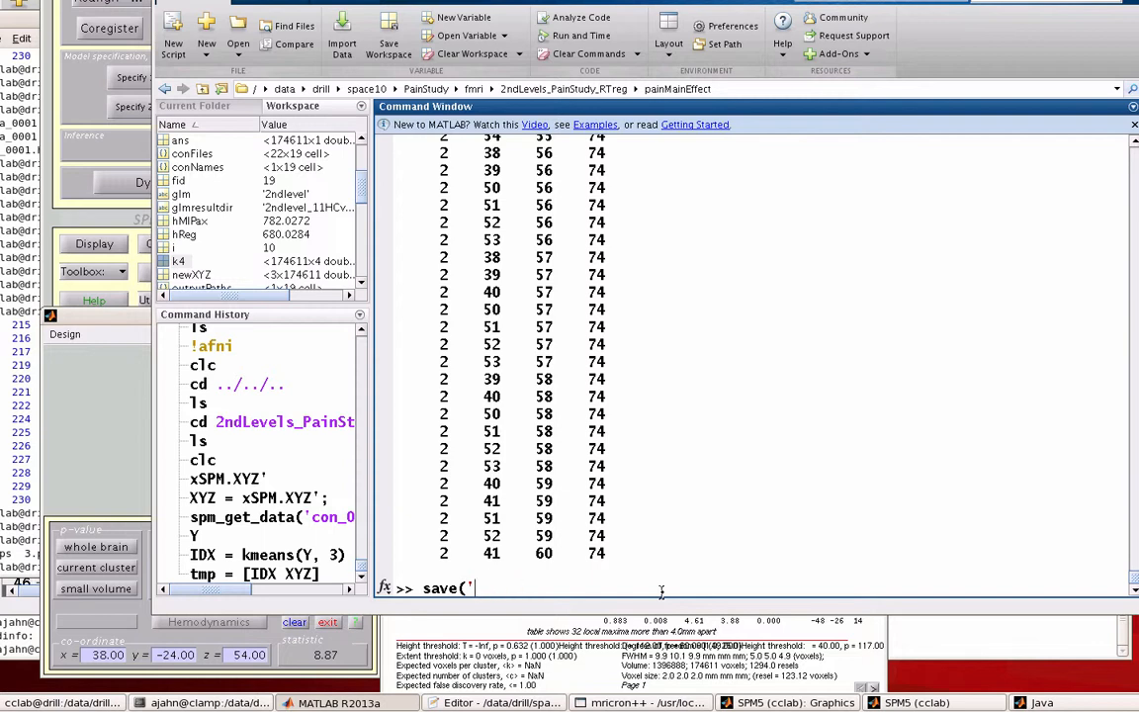
{"action": "type", "text": "kmeans_XYZ.txt'"}
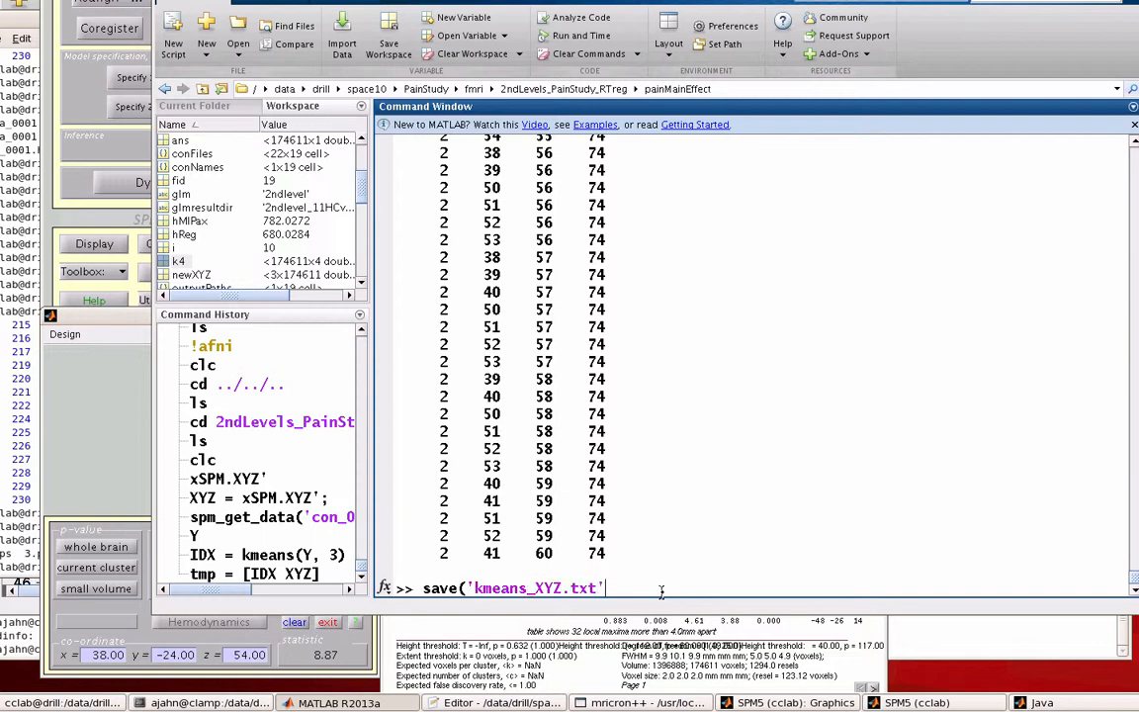
{"action": "type", "text": ", '"}
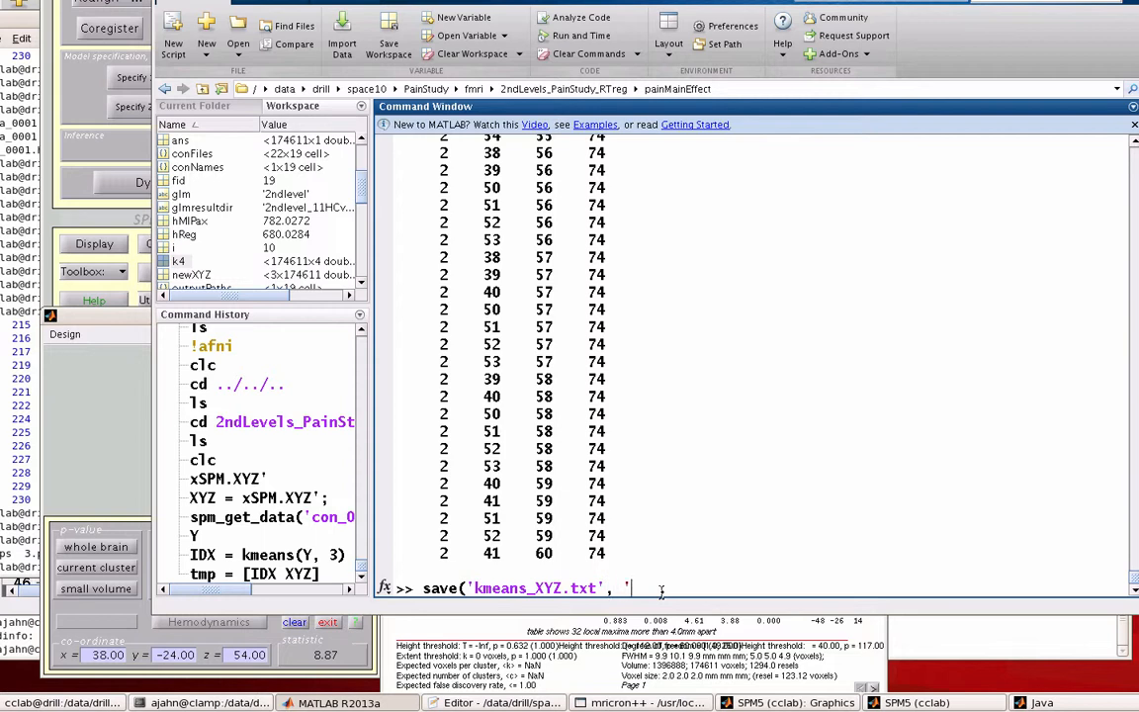
{"action": "type", "text": "tmp."}
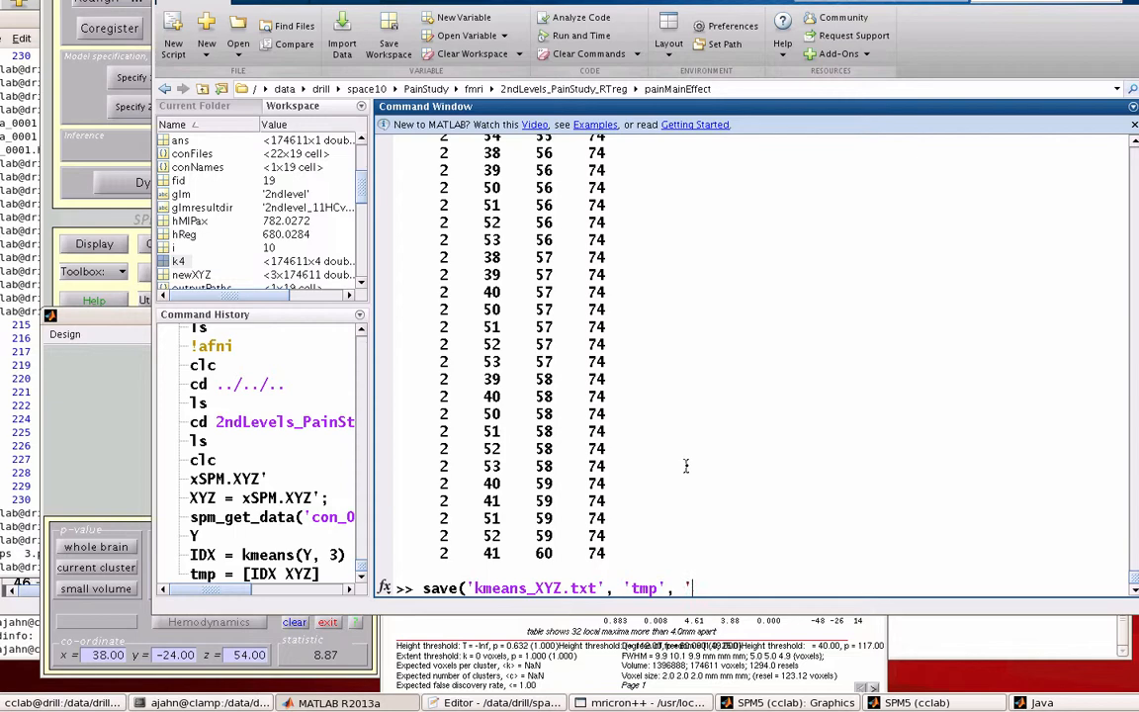
{"action": "type", "text": "-ascii')"}
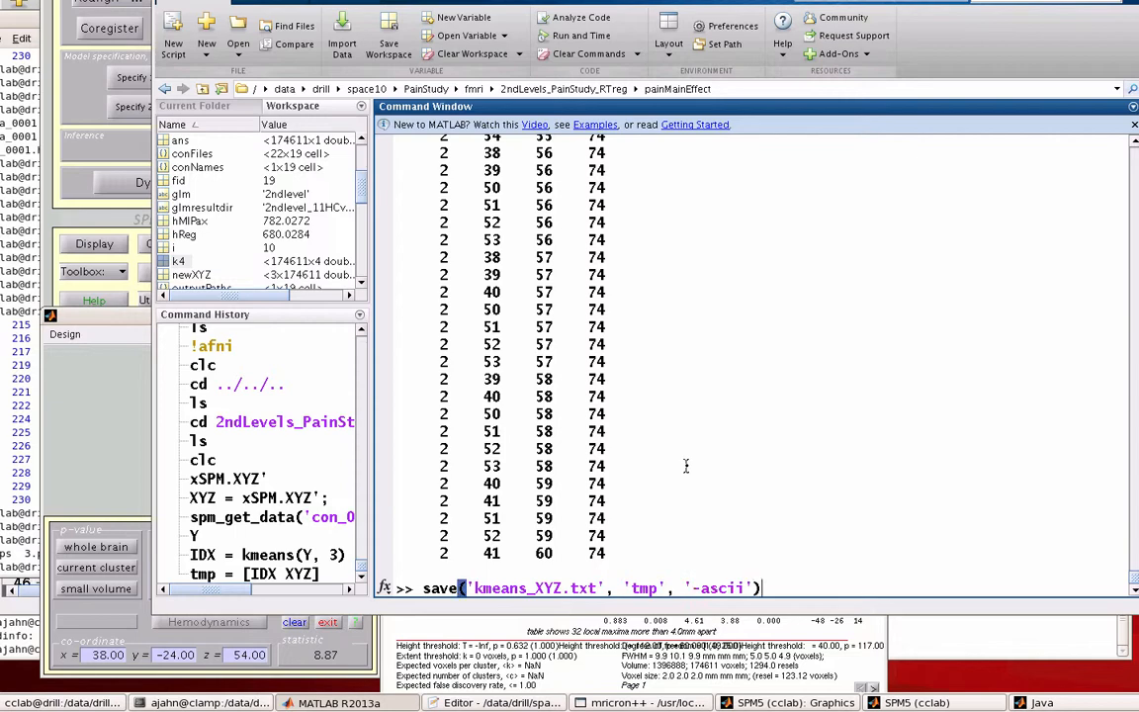
{"action": "key", "text": "Return"}
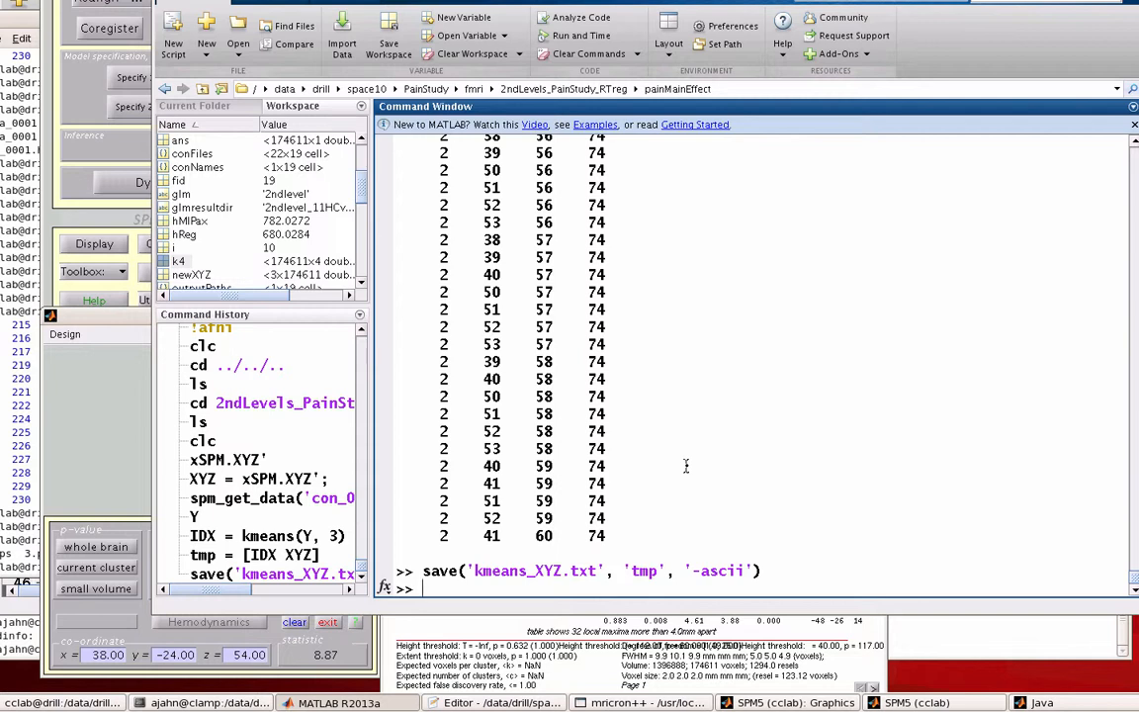
- Print kmeans_XYZ.txt with type('kmeans_XYZ.txt') to view labels and coordinates
{"action": "type", "text": "typ"}
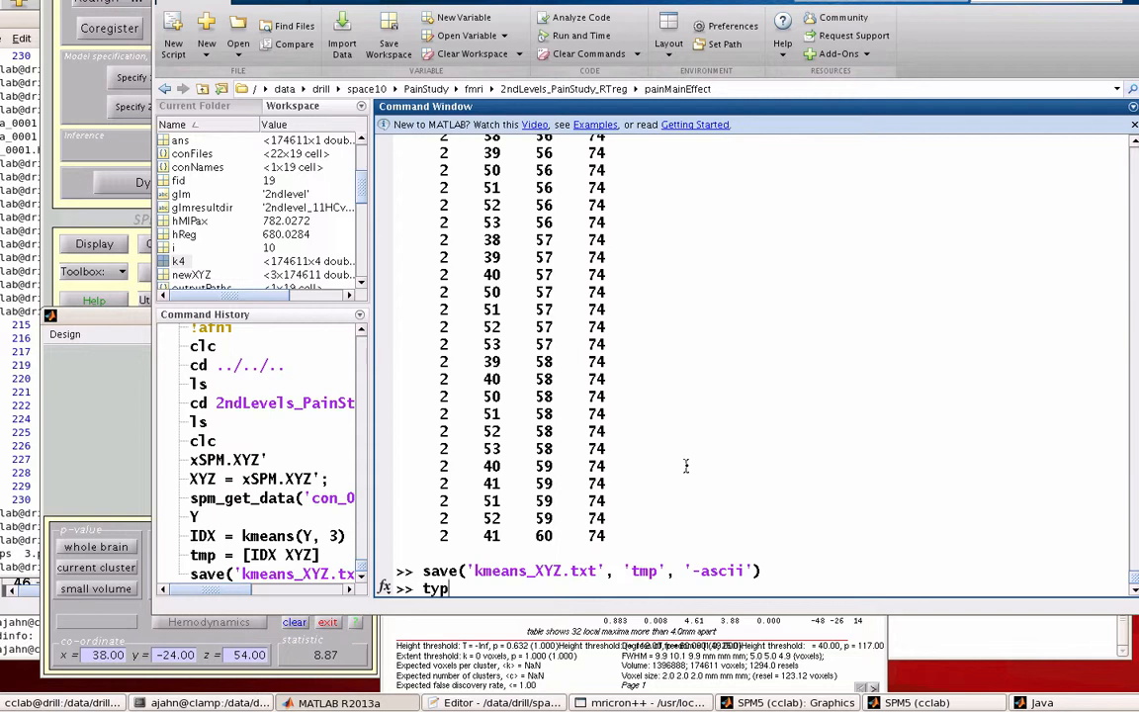
{"action": "type", "text": "e('k"}
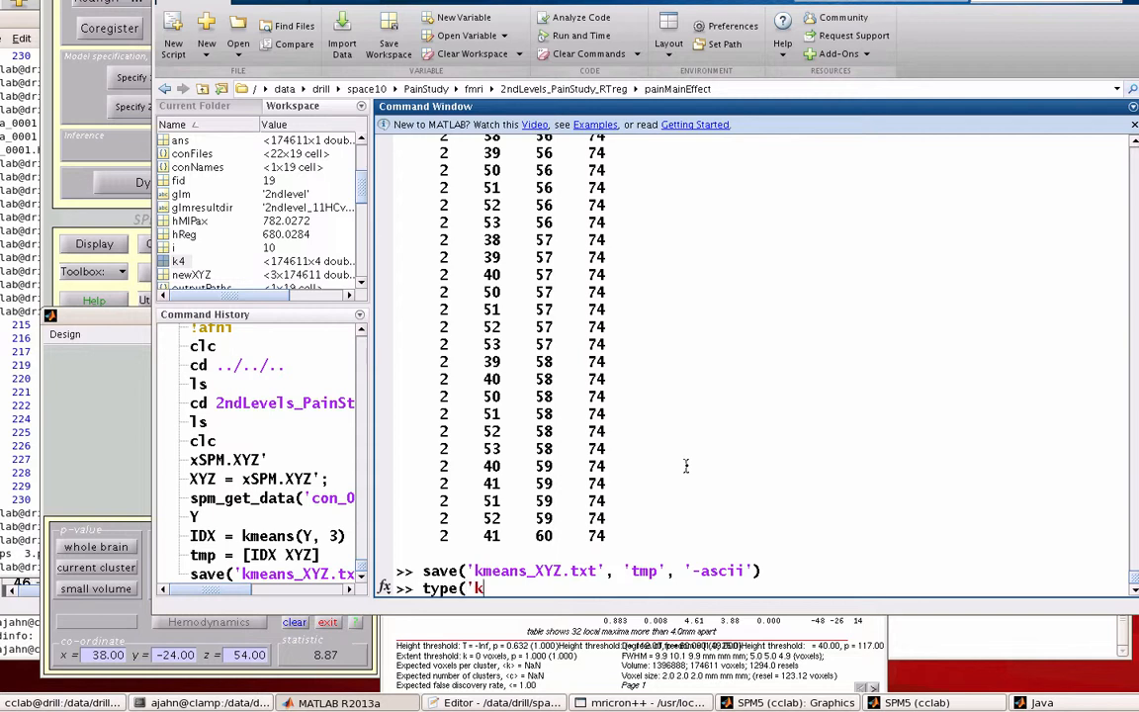
{"action": "type", "text": "means_XYZ.t"}
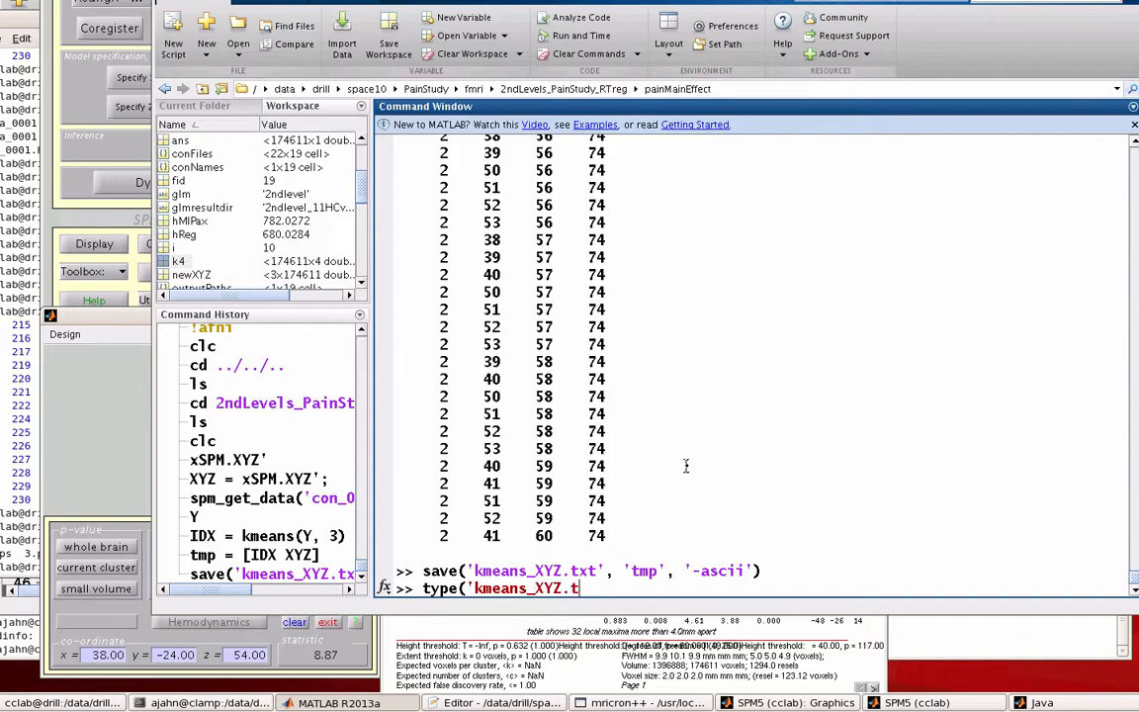
{"action": "key", "text": "Return"}
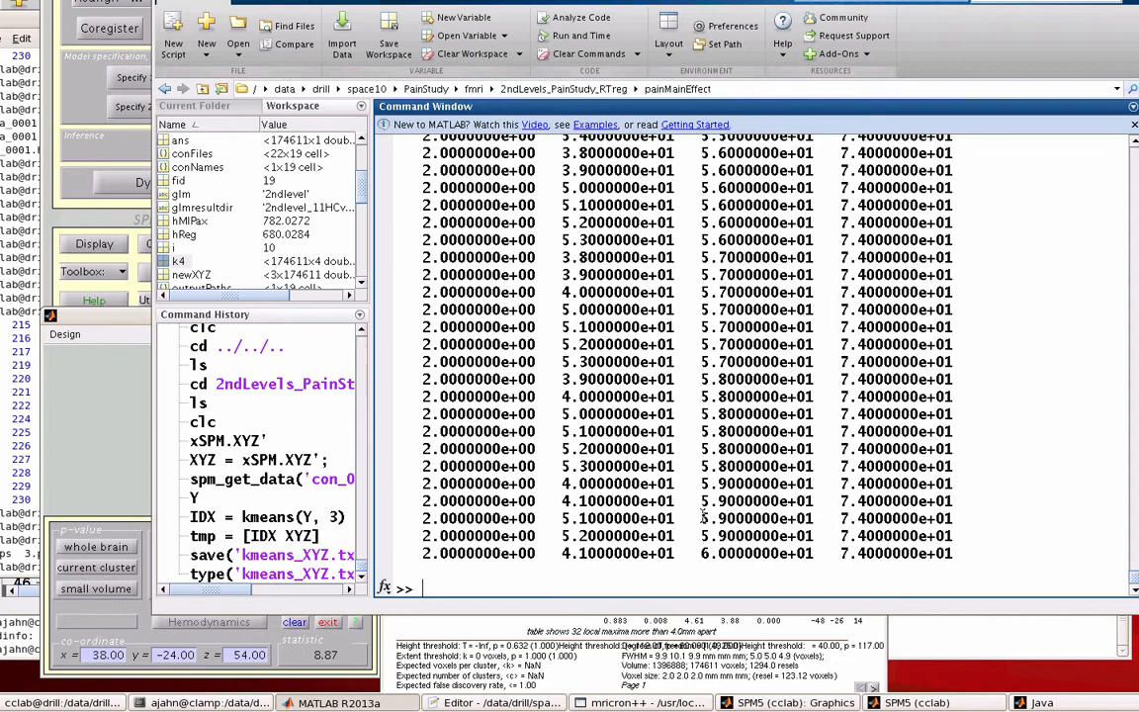
{"action": "mouse_move", "coordinate": [824, 563]}
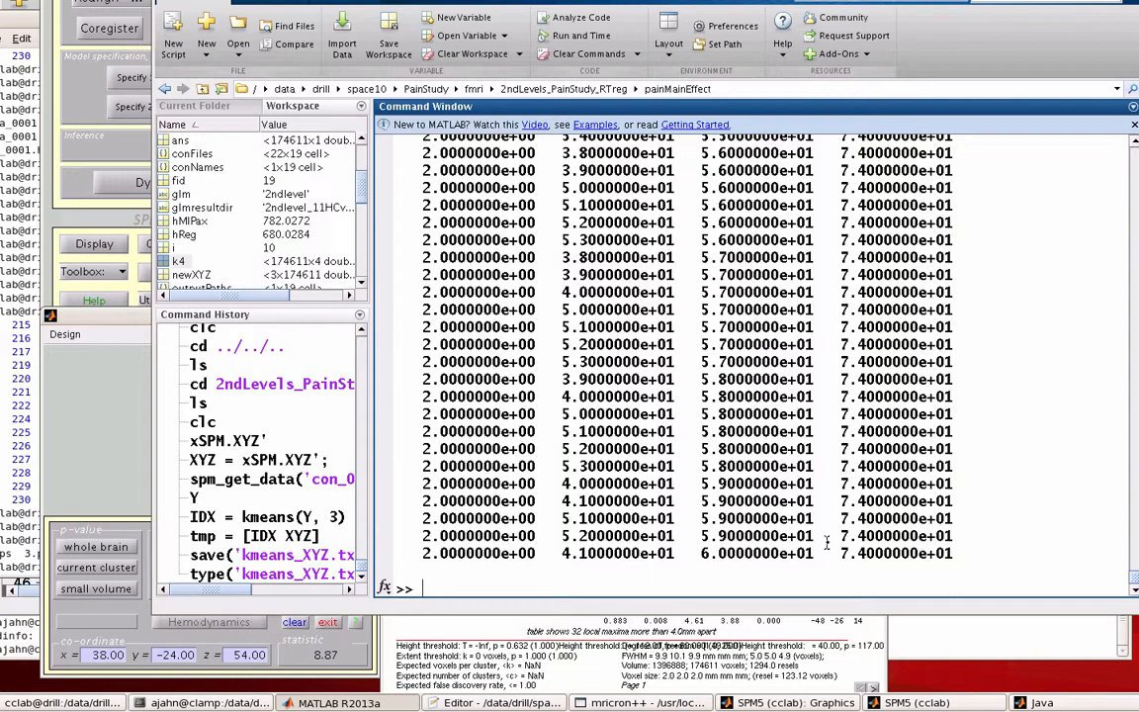
- Copy kmeans_XYZ.txt into ../../kMeansClusters/noGSR and make that the current folder
{"action": "type", "text": "!cp"}
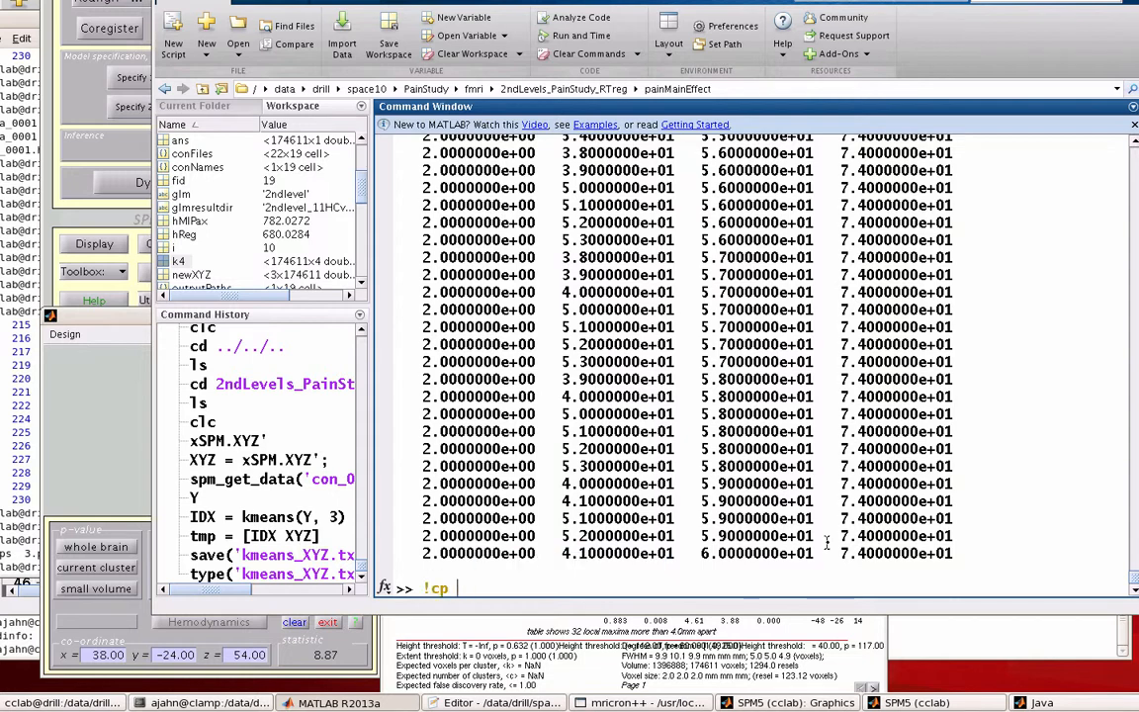
{"action": "type", "text": "kmeans_XYZ.txt"}
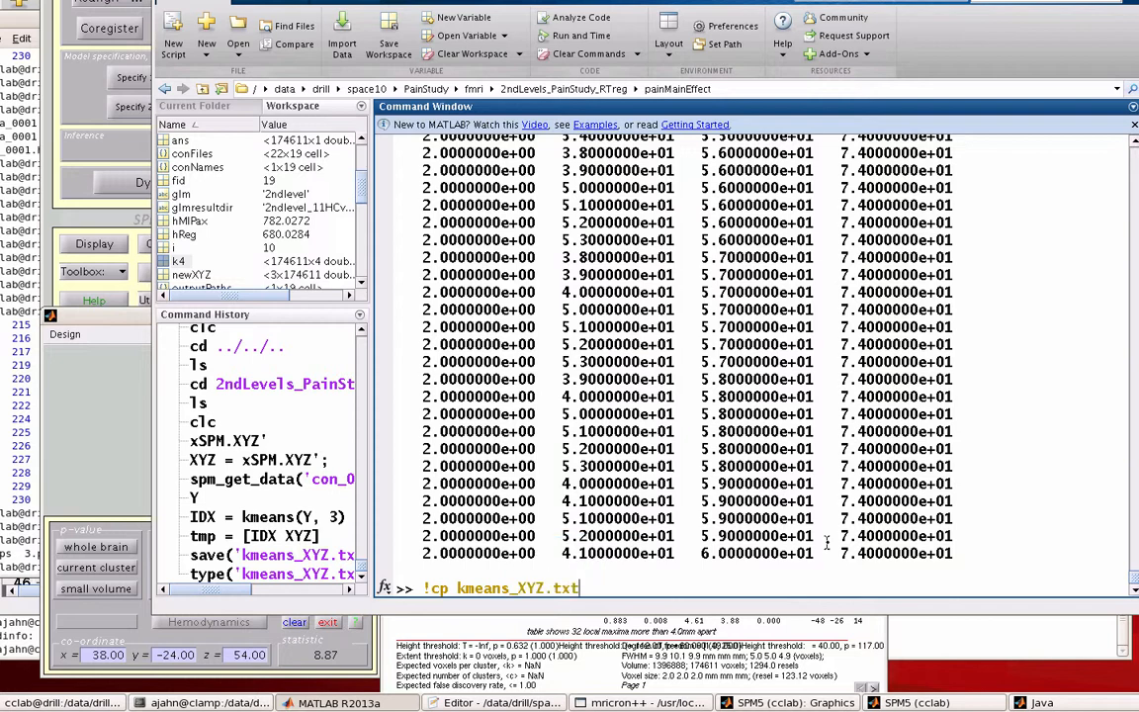
{"action": "type", "text": "../../kMeansClusters/noGSR"}
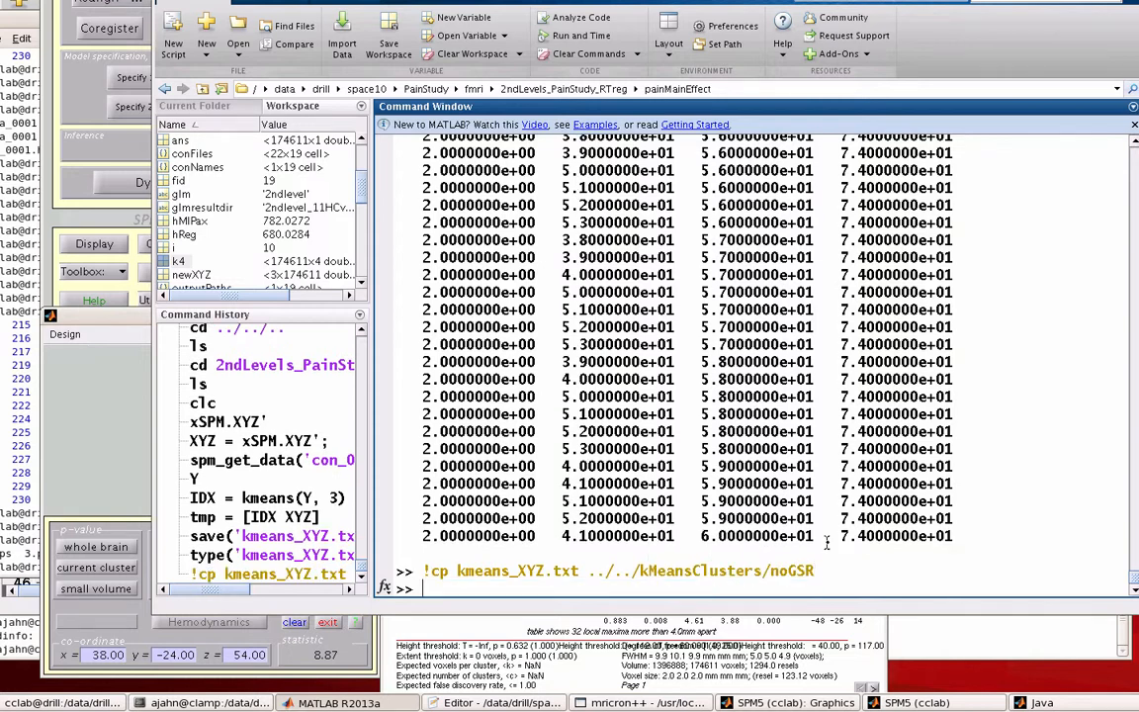
{"action": "type", "text": "cd ../../kMeansClusters/noGSR"}
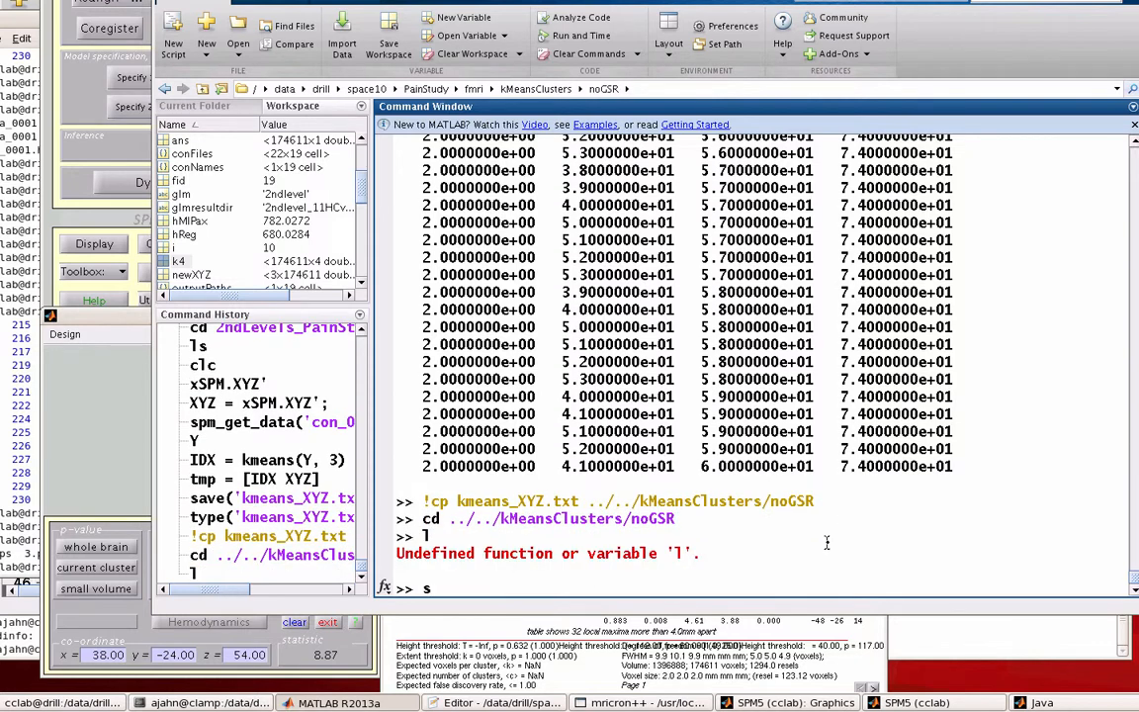
- List the noGSR folder with ls and select tmp.nii in the listing
{"action": "key", "text": "Return"}
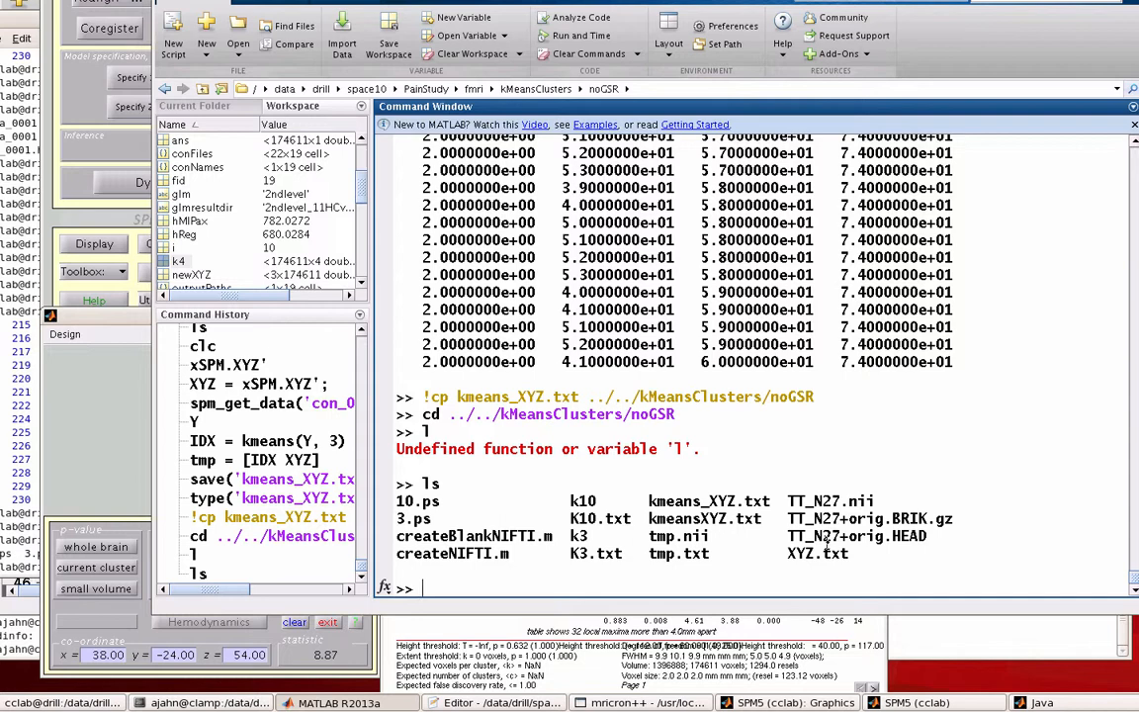
{"action": "double_click", "coordinate": [678, 535]}
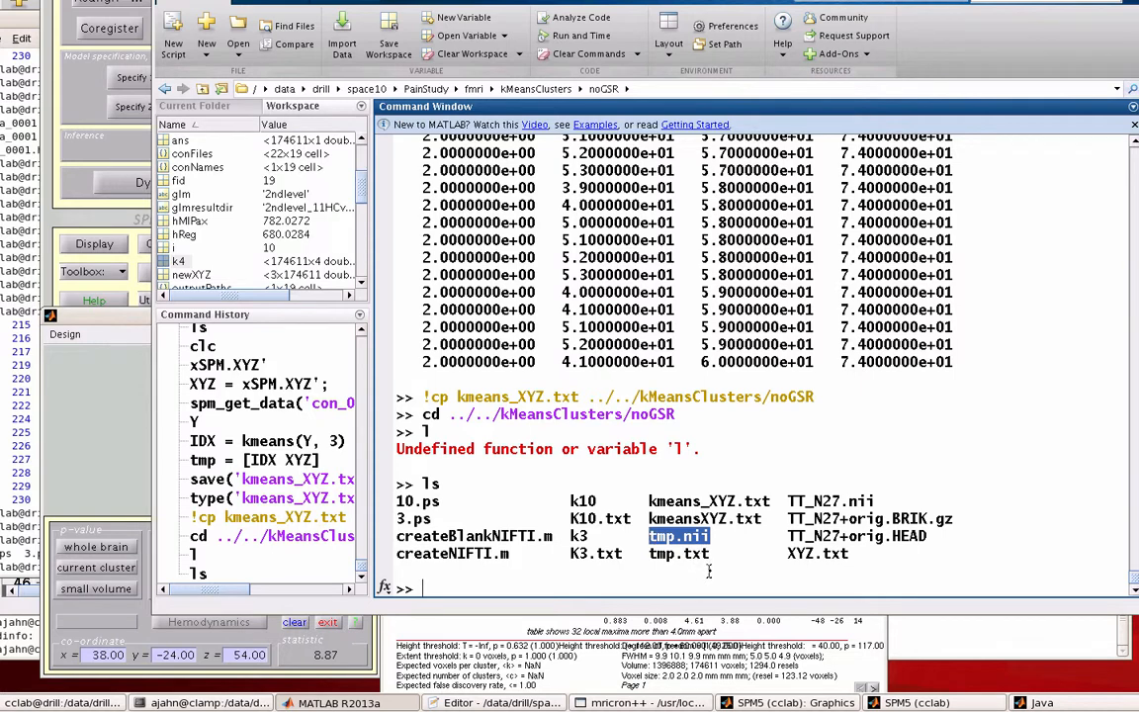
{"action": "mouse_move", "coordinate": [707, 542]}
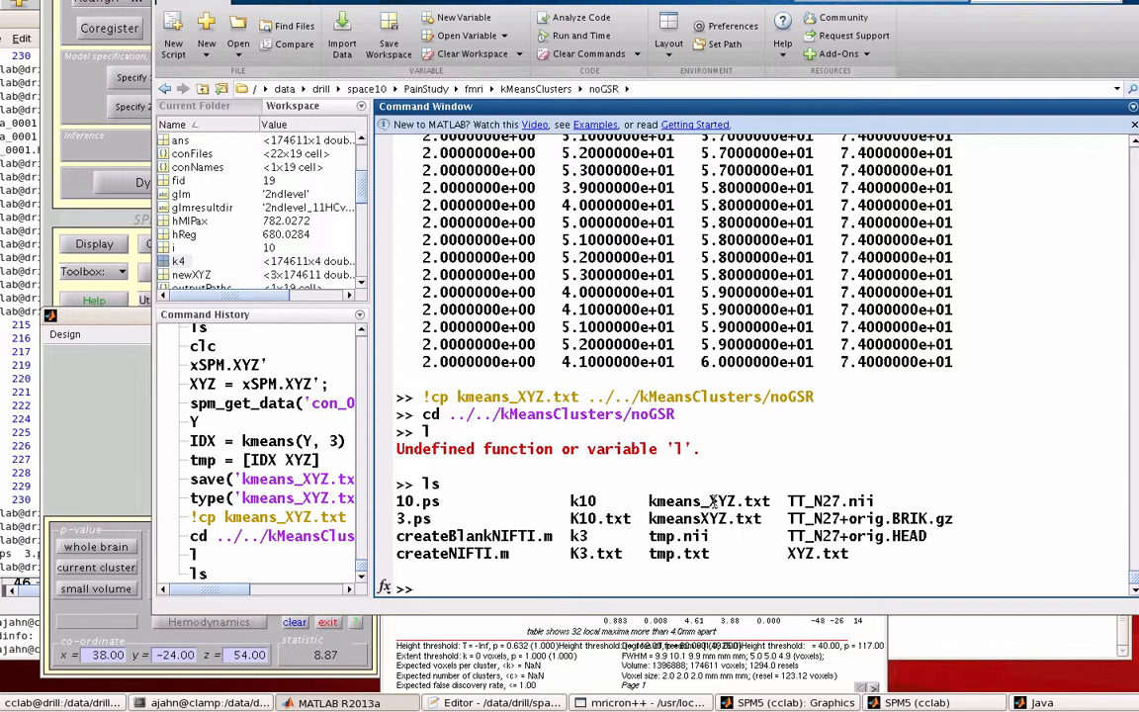
- Create a blank image with createBlankNIFTI('tmp.nii') and launch AFNI on it
{"action": "type", "text": "c"}
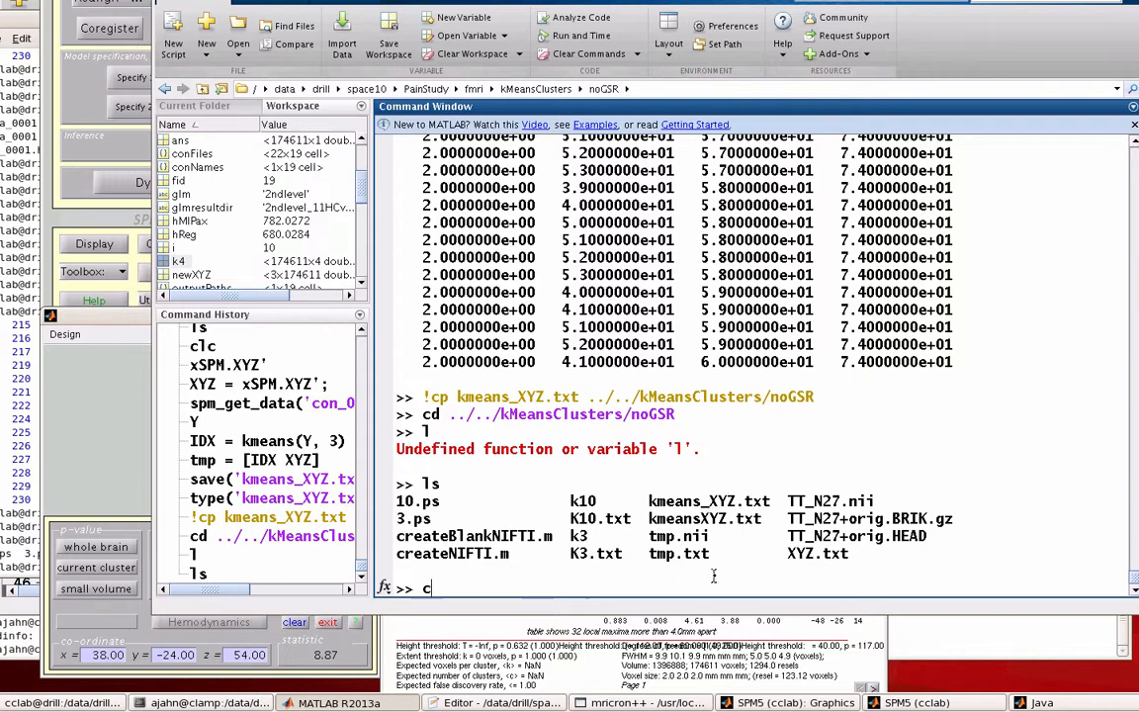
{"action": "type", "text": "createBl"}
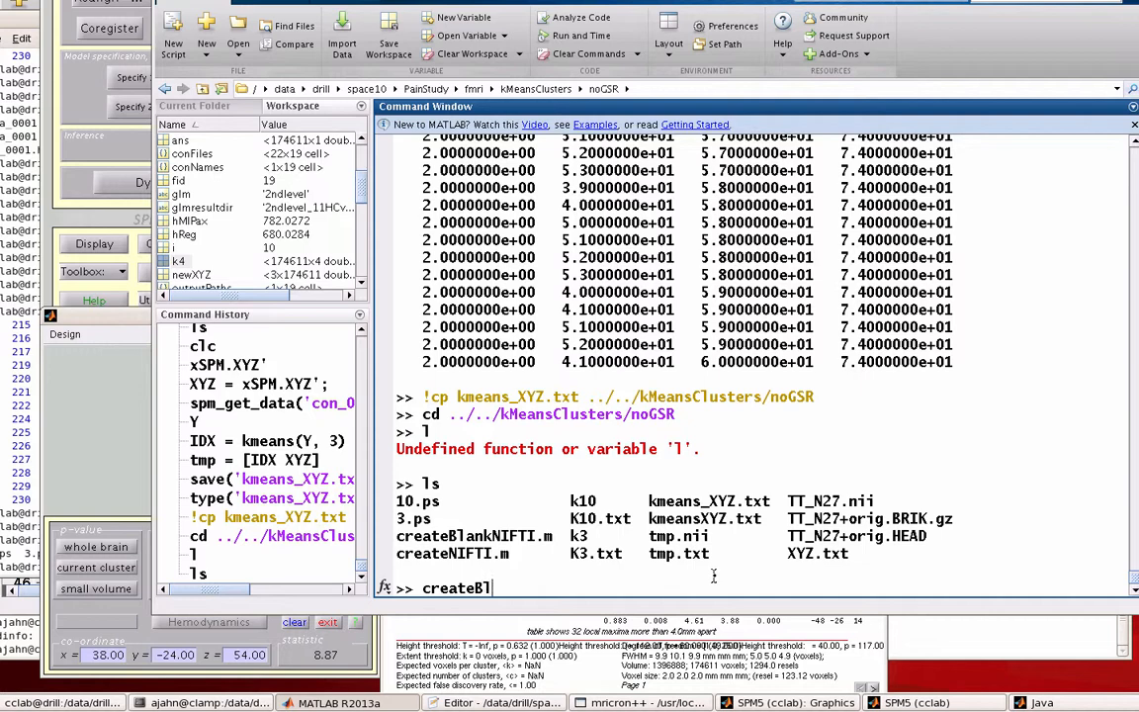
{"action": "type", "text": "ankNIFTI('tmp.nii"}
{"action": "type", "text": "!afni tmp"}
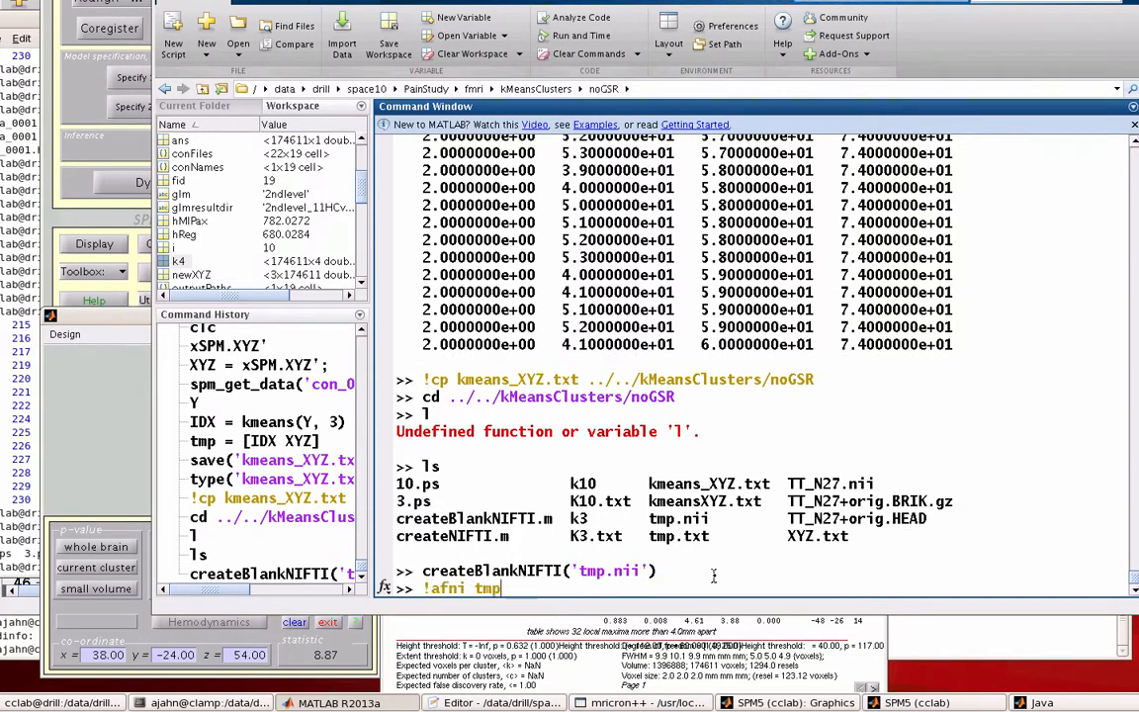
{"action": "type", "text": ".nii"}
{"action": "key", "text": "Return"}
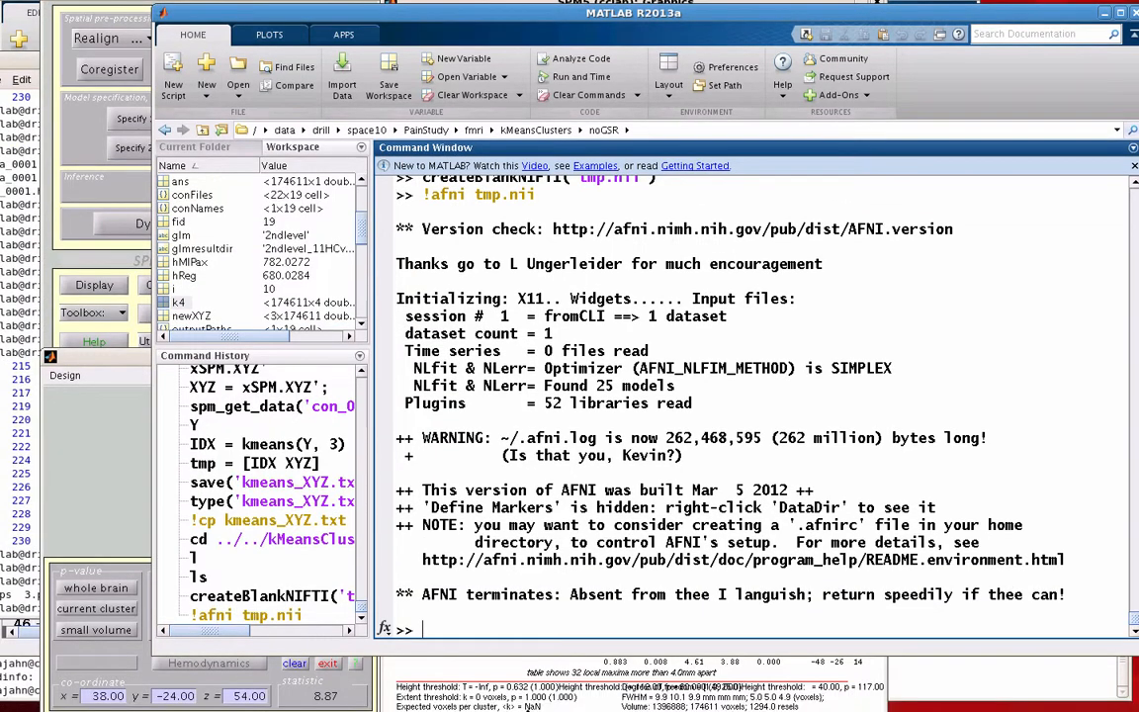
- Run createNIFTI('tmp.nii', 'kmeans_XYZ.txt'), list the k3 folder and launch AFNI
{"action": "type", "text": "crea"}
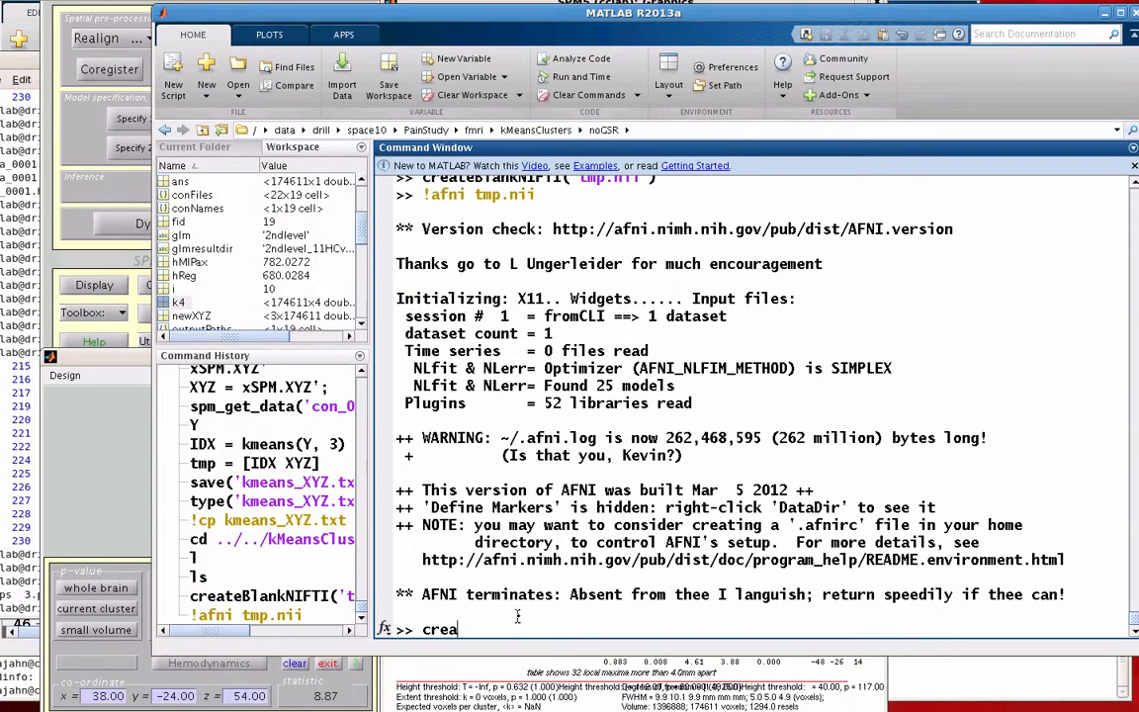
{"action": "type", "text": "teNIFTI('"}
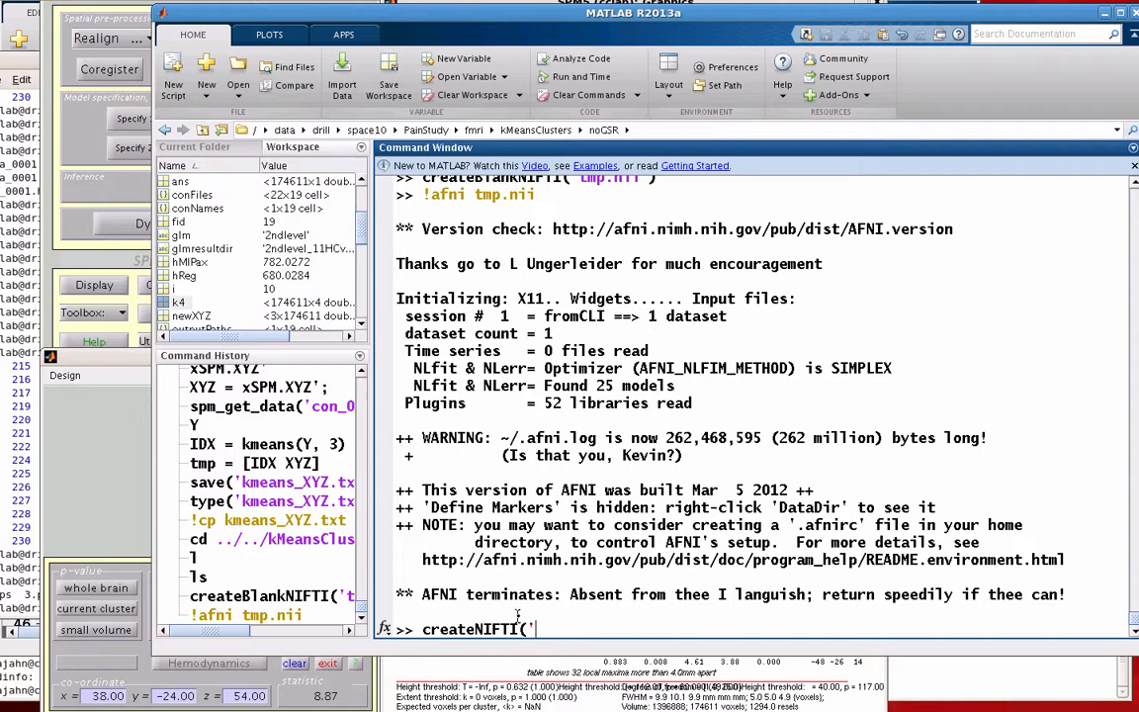
{"action": "type", "text": "tmp.nii', 'k"}
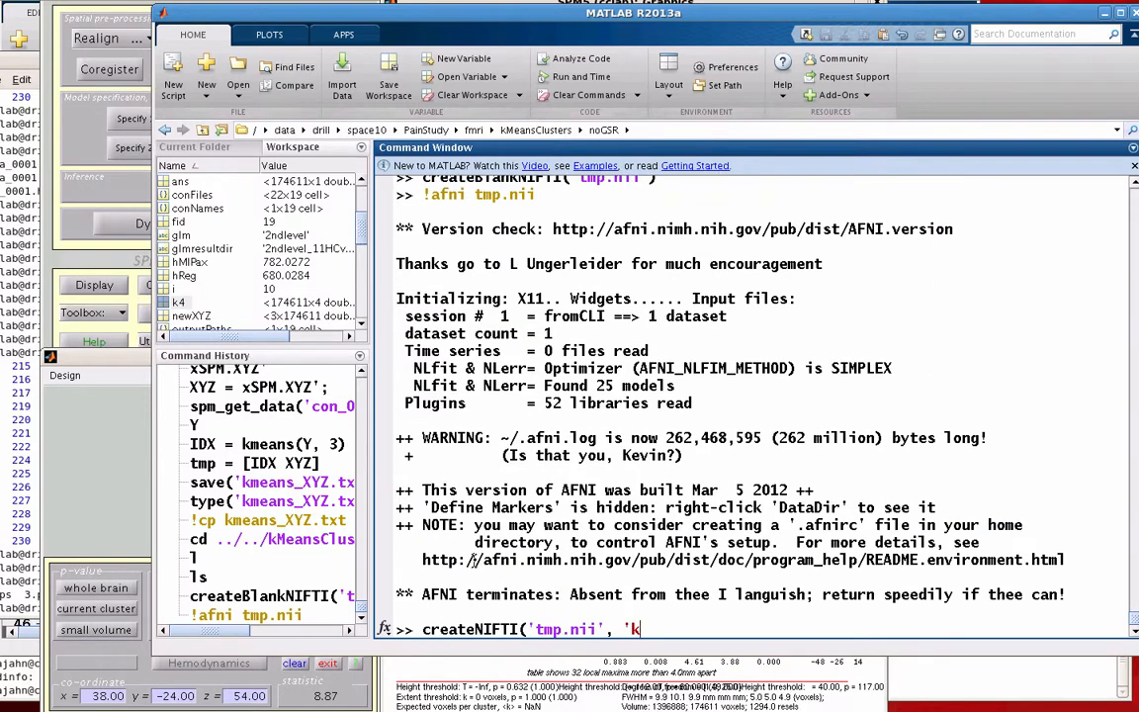
{"action": "type", "text": "means_XYZ.t"}
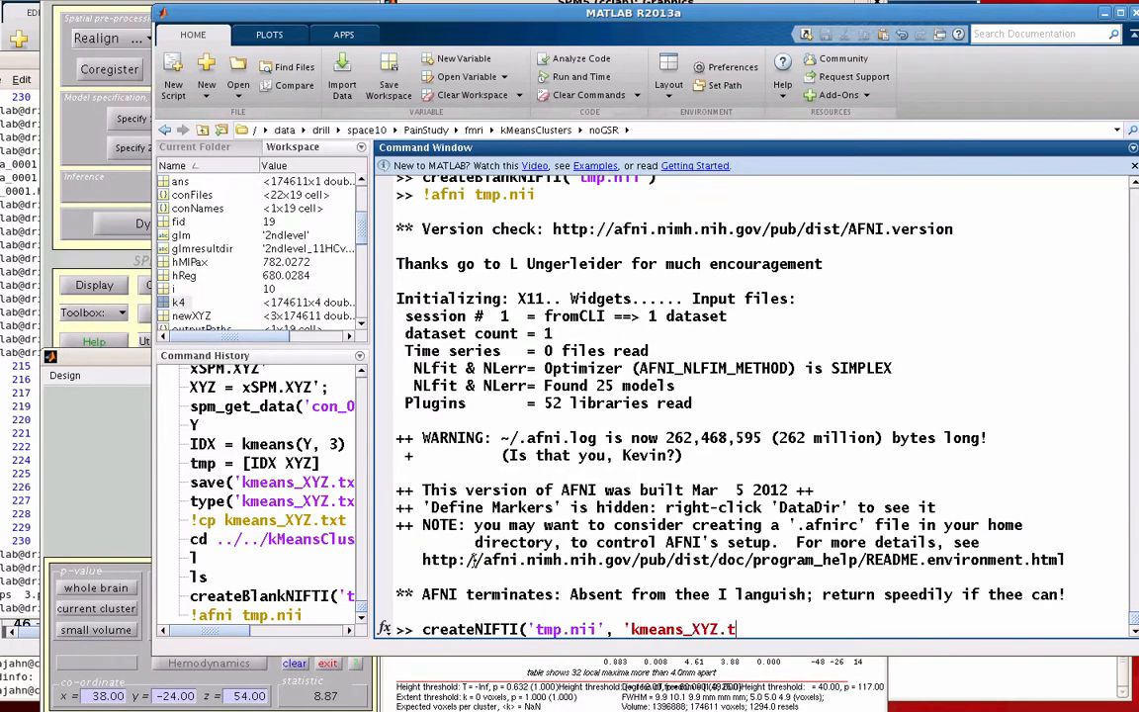
{"action": "type", "text": "xt"}
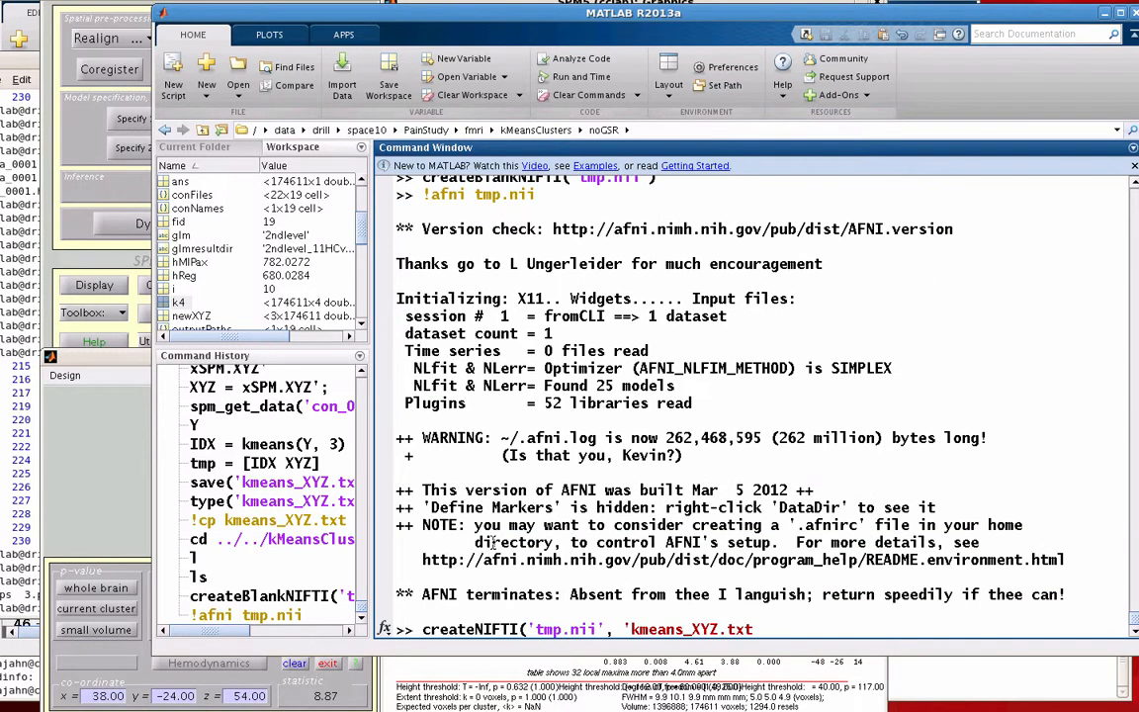
{"action": "type", "text": ")"}
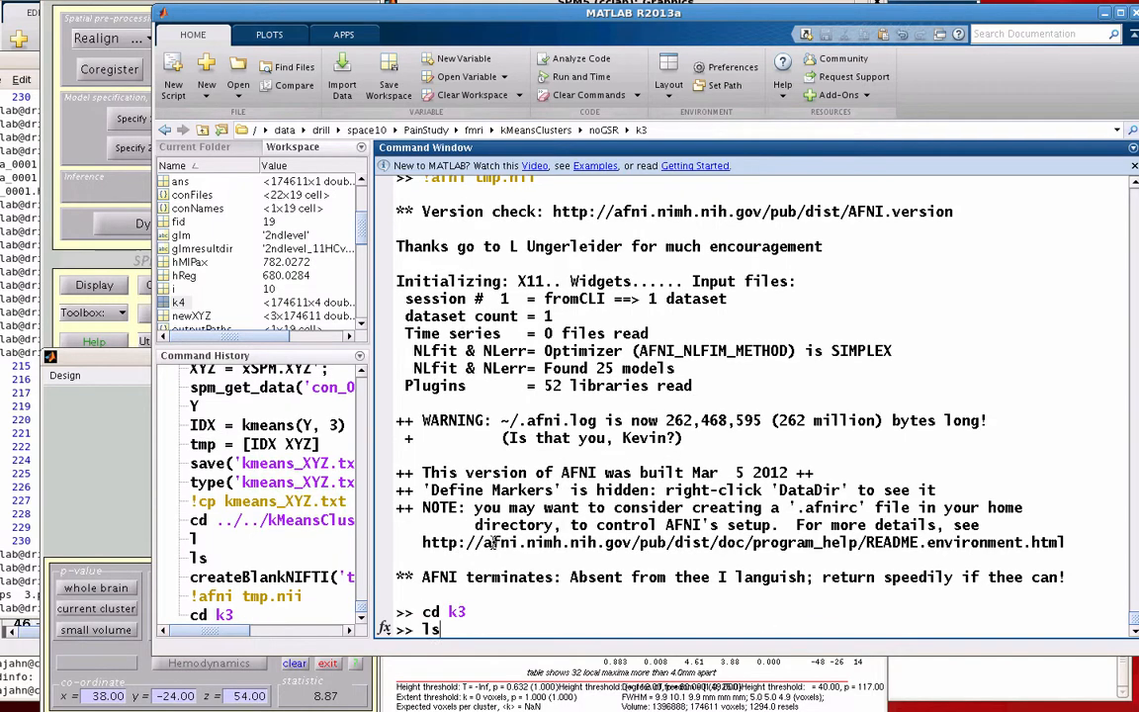
{"action": "key", "text": "Return"}
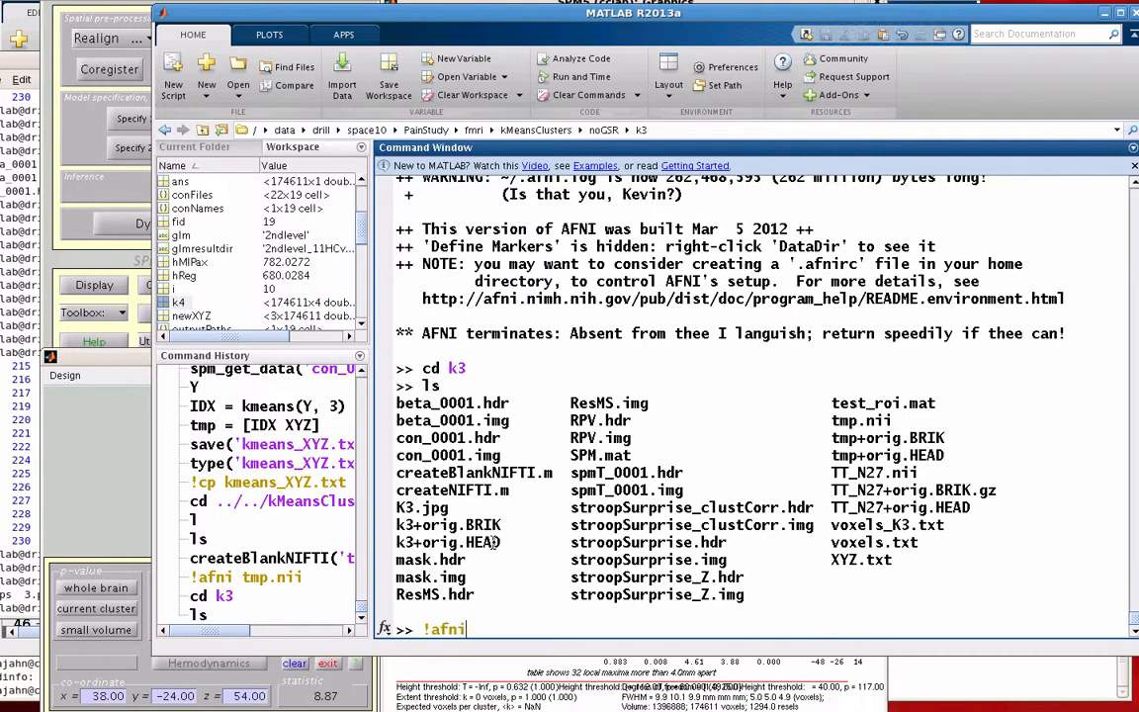
{"action": "key", "text": "Return"}
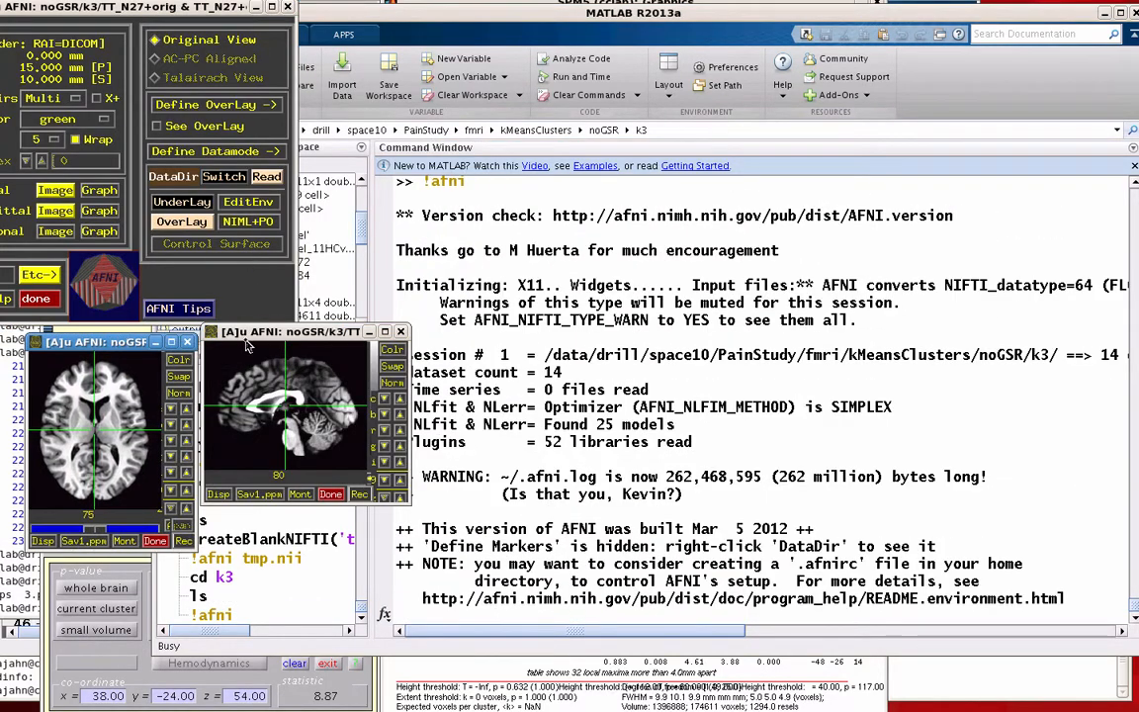
- Choose the k3 dataset as the AFNI overlay
{"action": "left_click", "coordinate": [181, 202]}
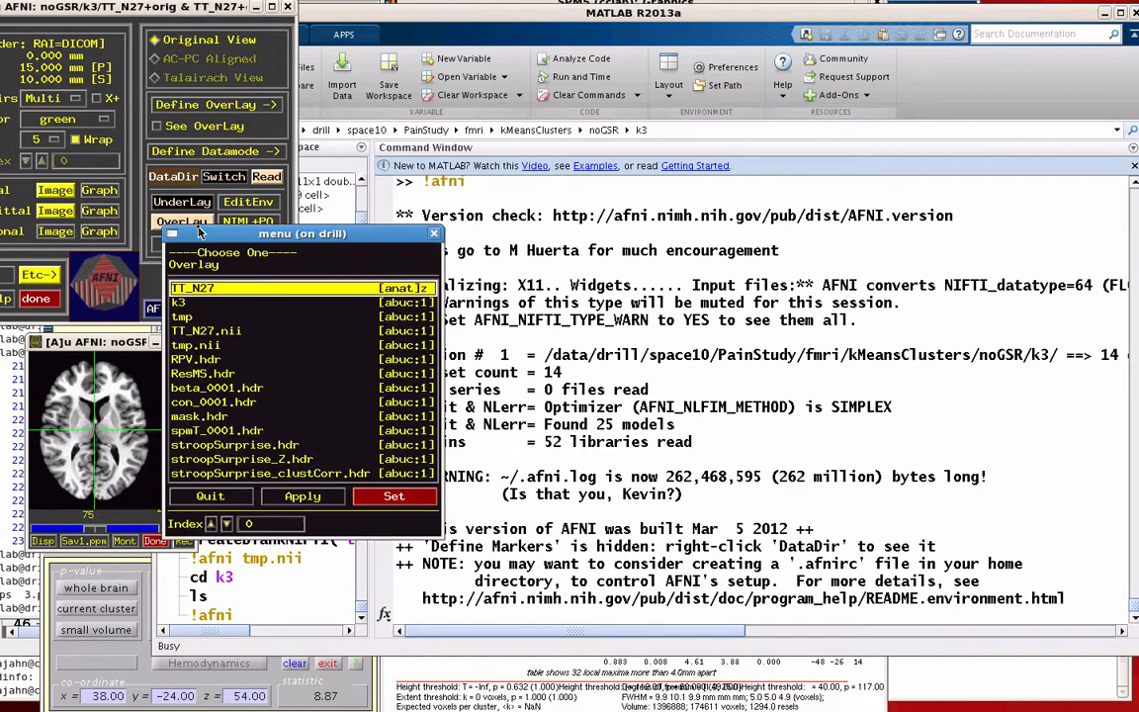
{"action": "left_click", "coordinate": [179, 302]}
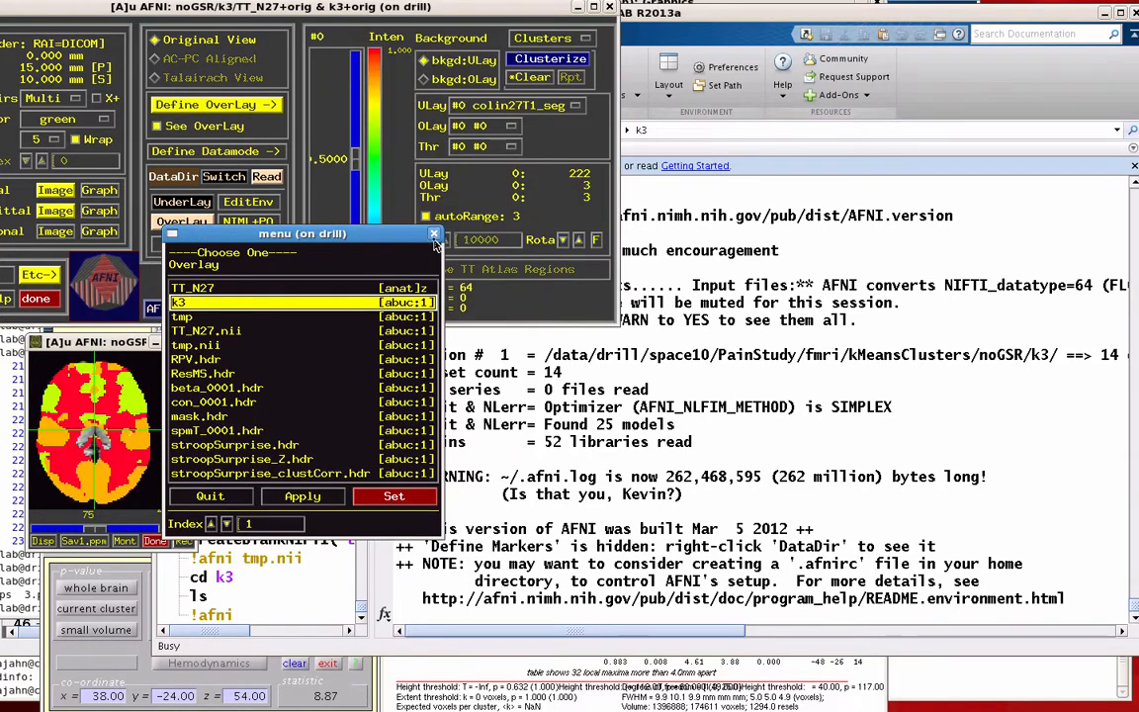
{"action": "left_click", "coordinate": [393, 496]}
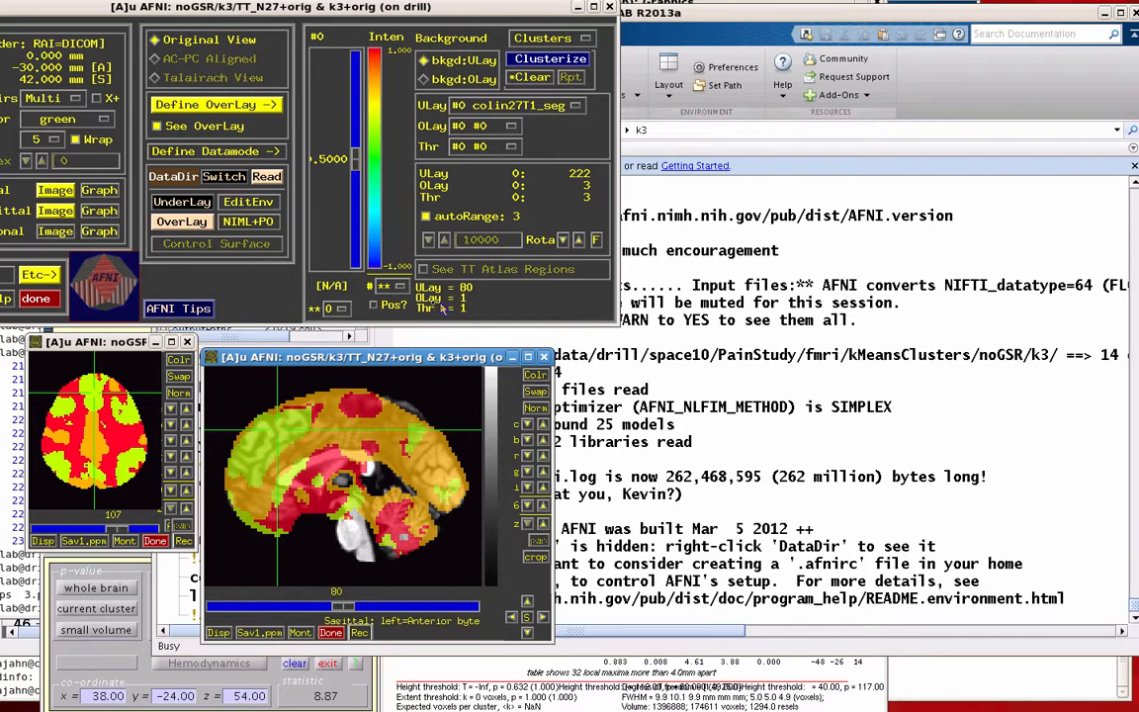
- Probe red and frontal green cluster regions on the sagittal slice to read labels
{"action": "left_click", "coordinate": [360, 415]}
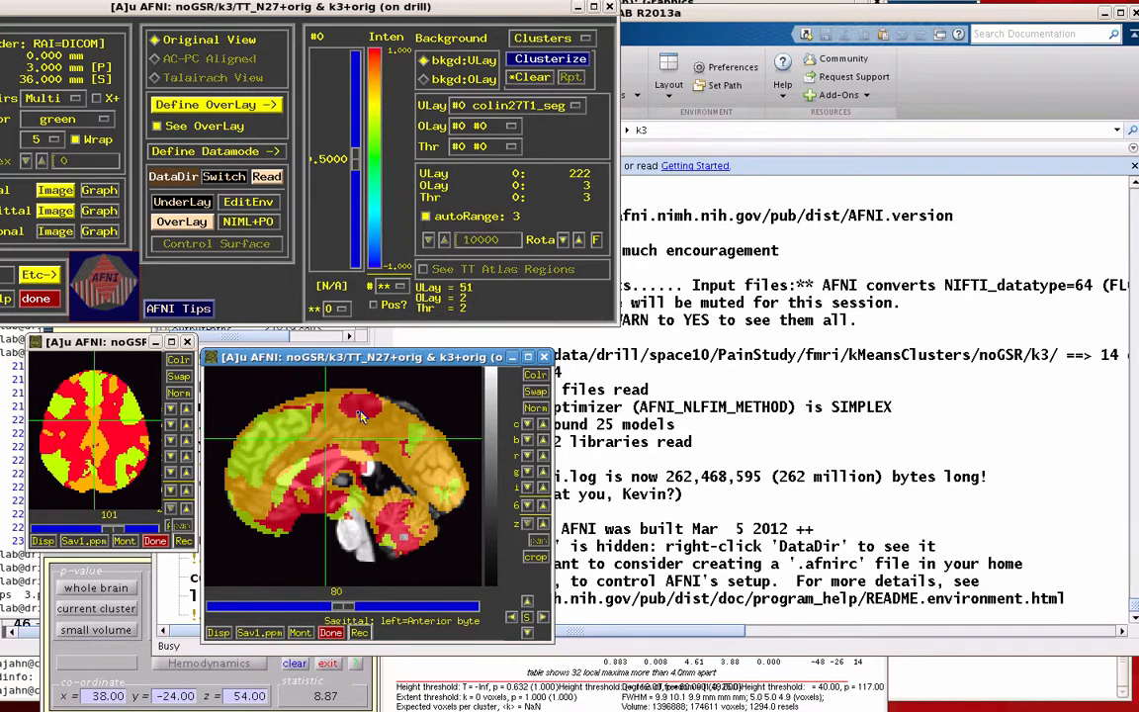
{"action": "left_click", "coordinate": [287, 454]}
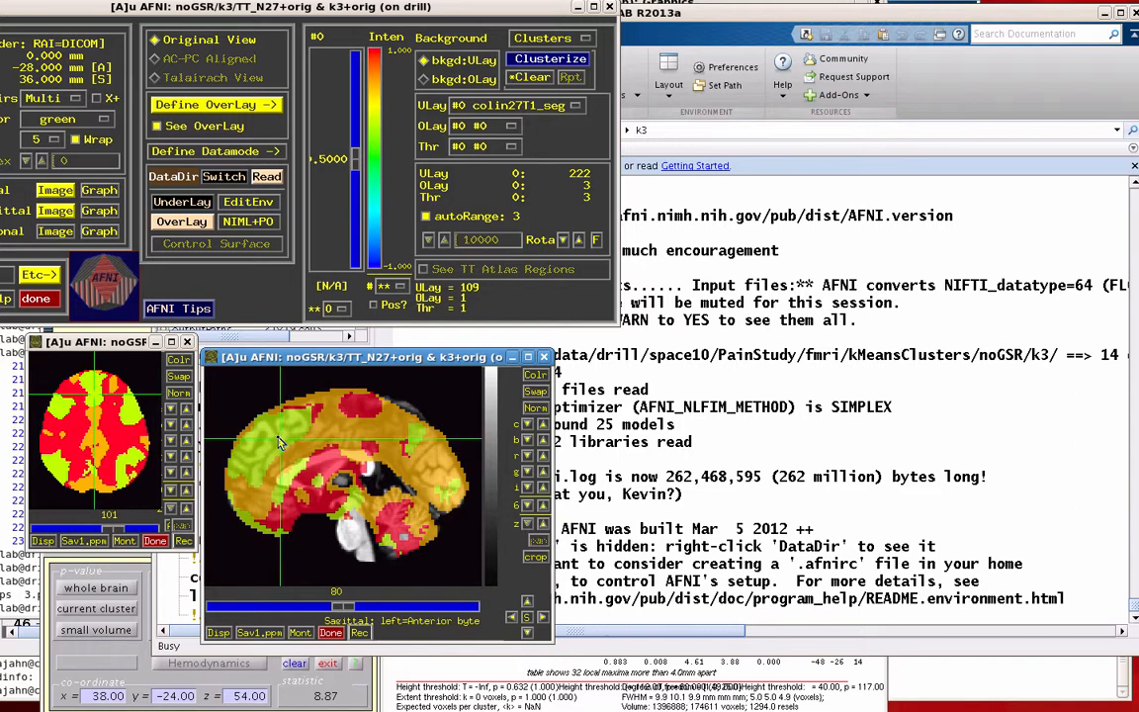
{"action": "left_click", "coordinate": [291, 437]}
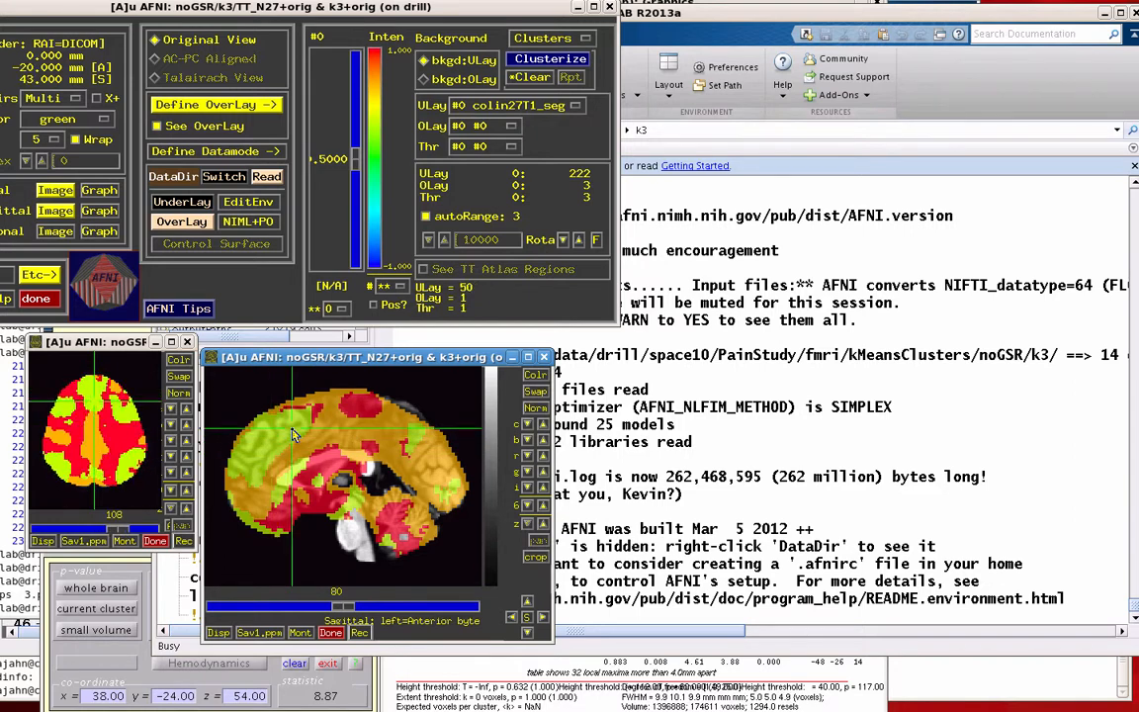
{"action": "left_click", "coordinate": [277, 450]}
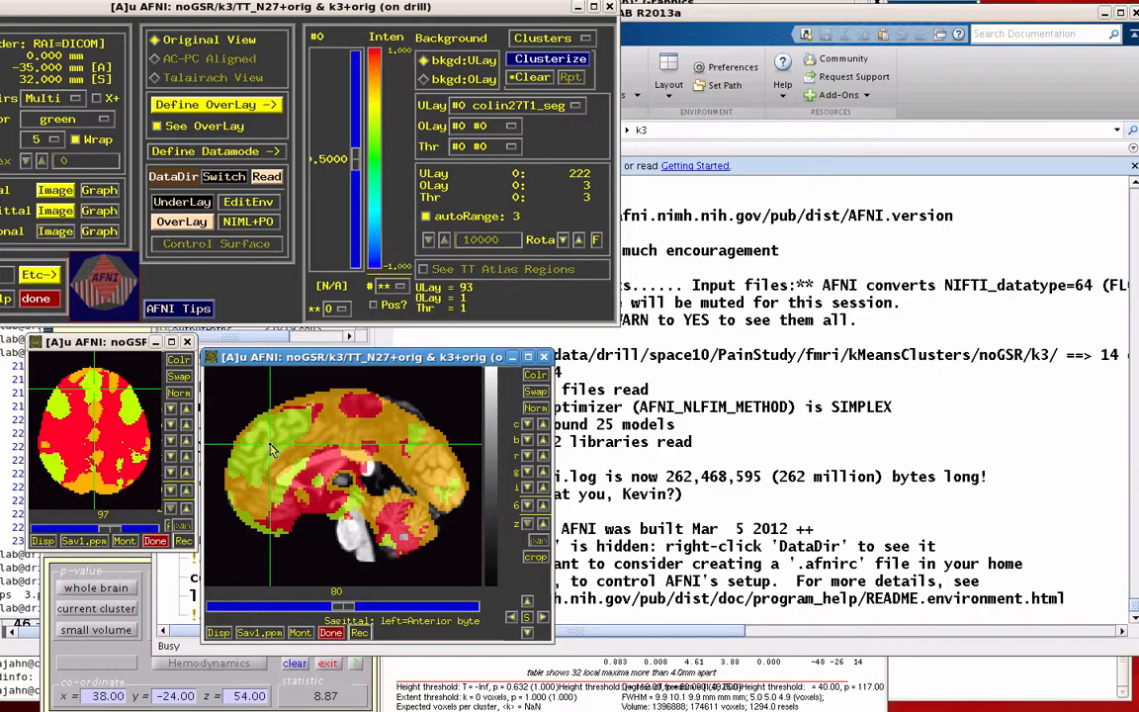
{"action": "mouse_move", "coordinate": [281, 452]}
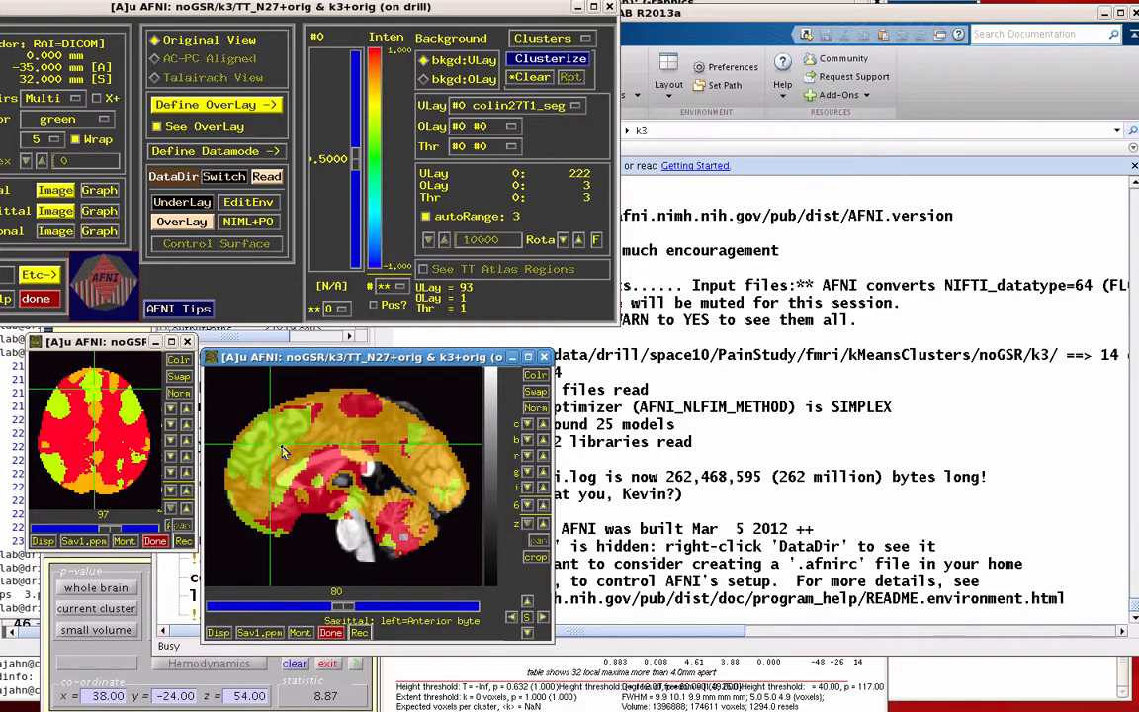